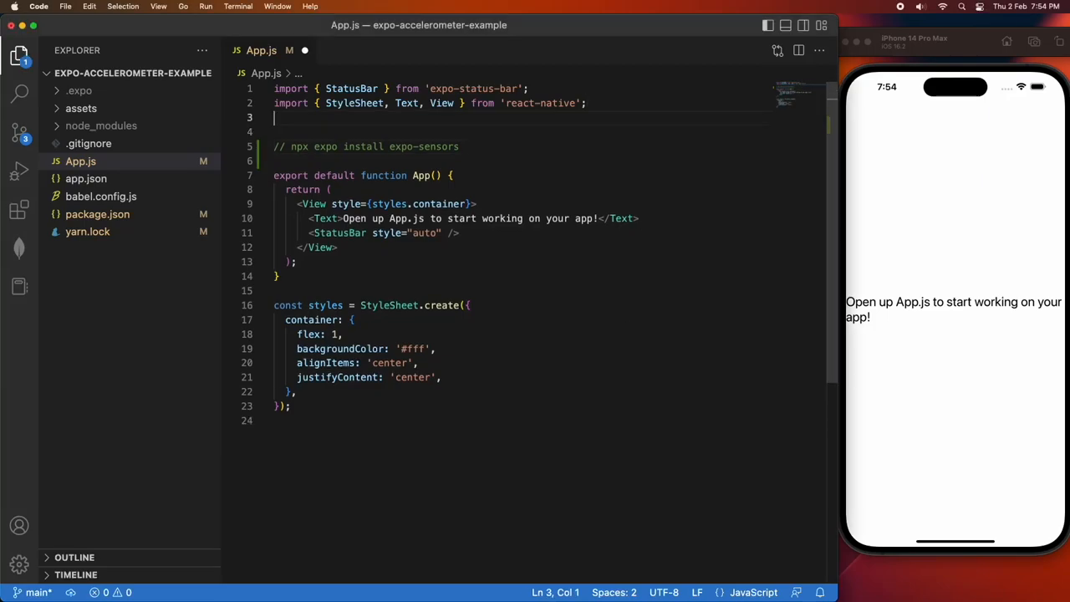
Add import { useState, useEffect } from 'react'; on line 3 of App.js
text(import {})
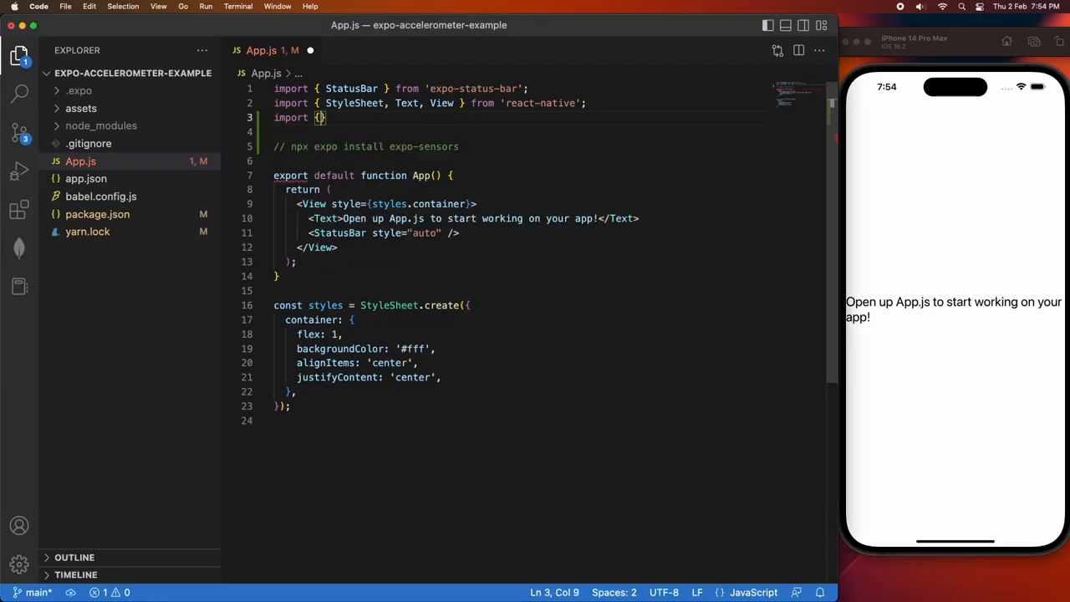
text(useState } from 'react';)
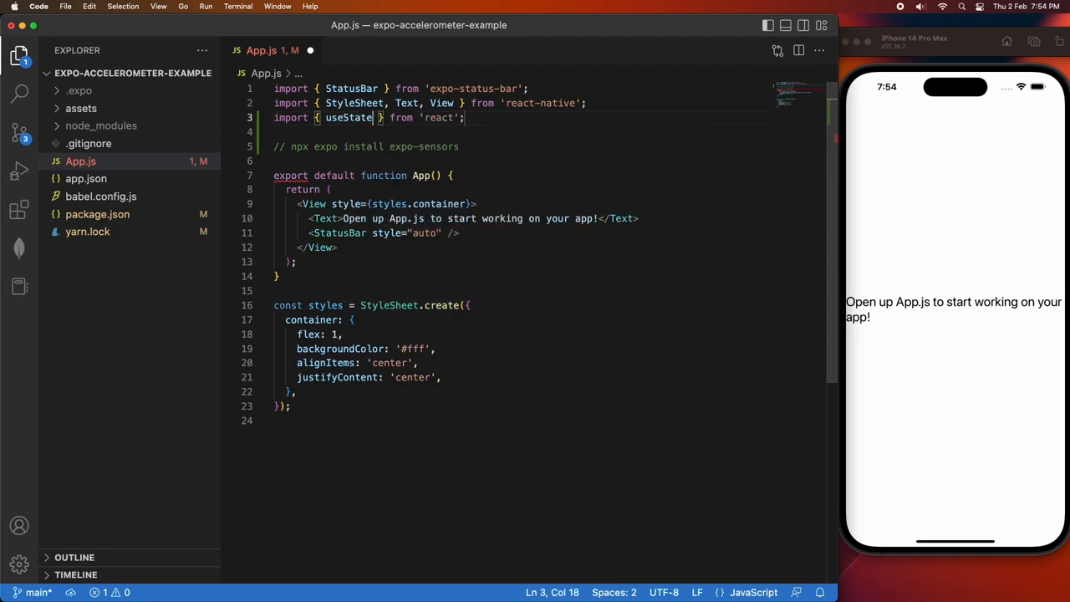
text(, uy)
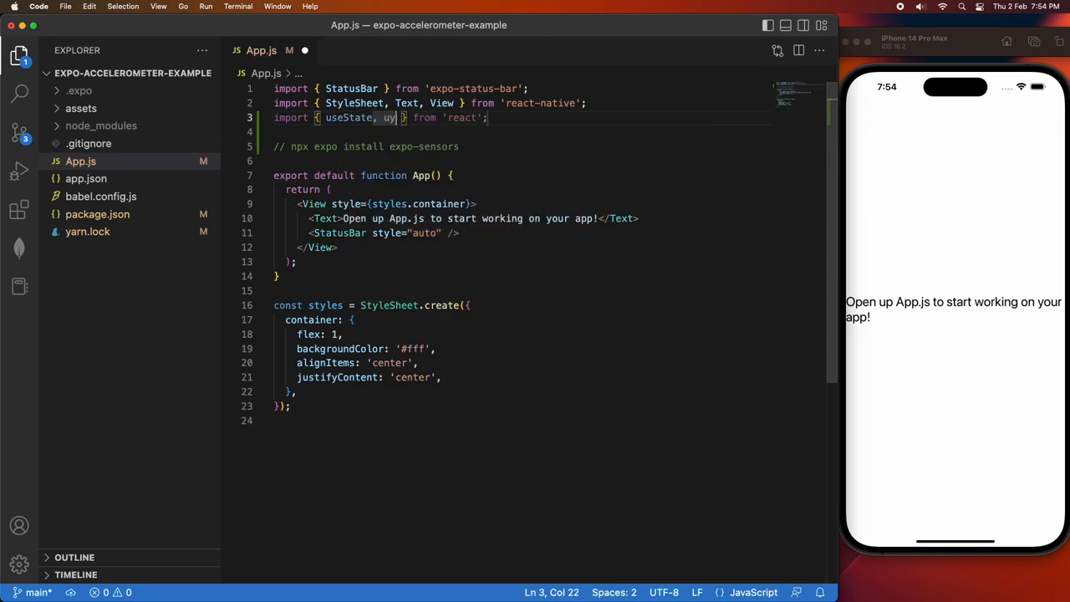
text(seEffect)
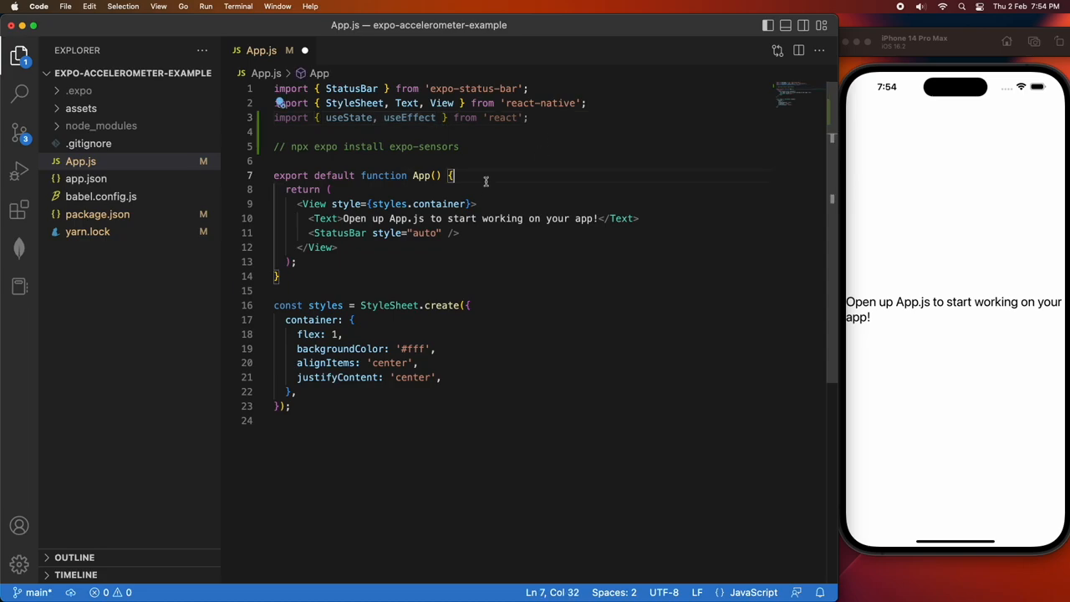
Declare const [{ x, y, z }, setData] = useState({ x: 0, y: 0, z: 0 }) inside App
text(co)
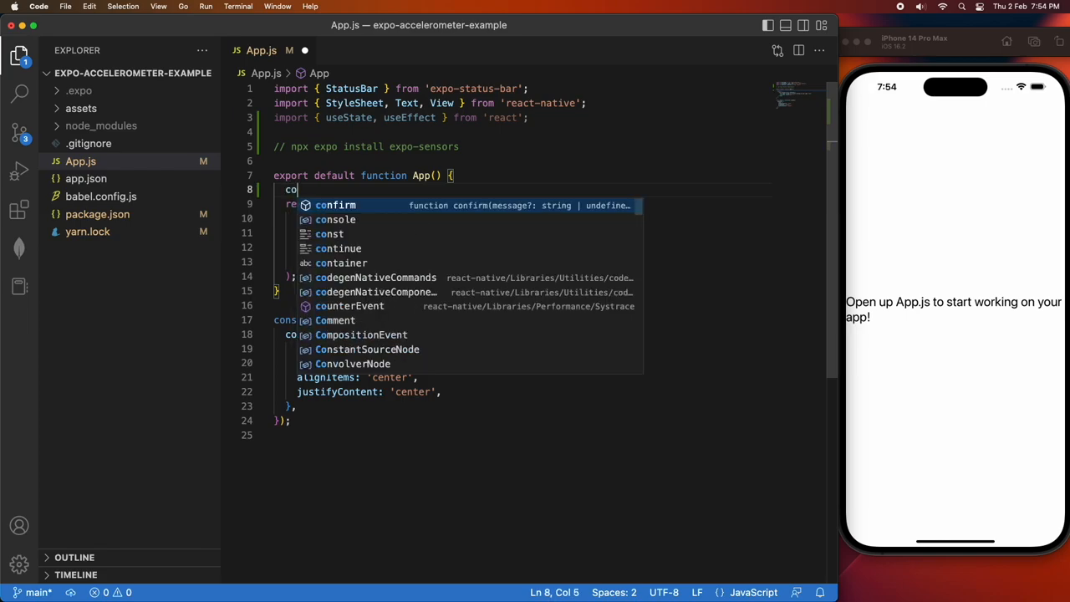
text(const [ { x, y, z})
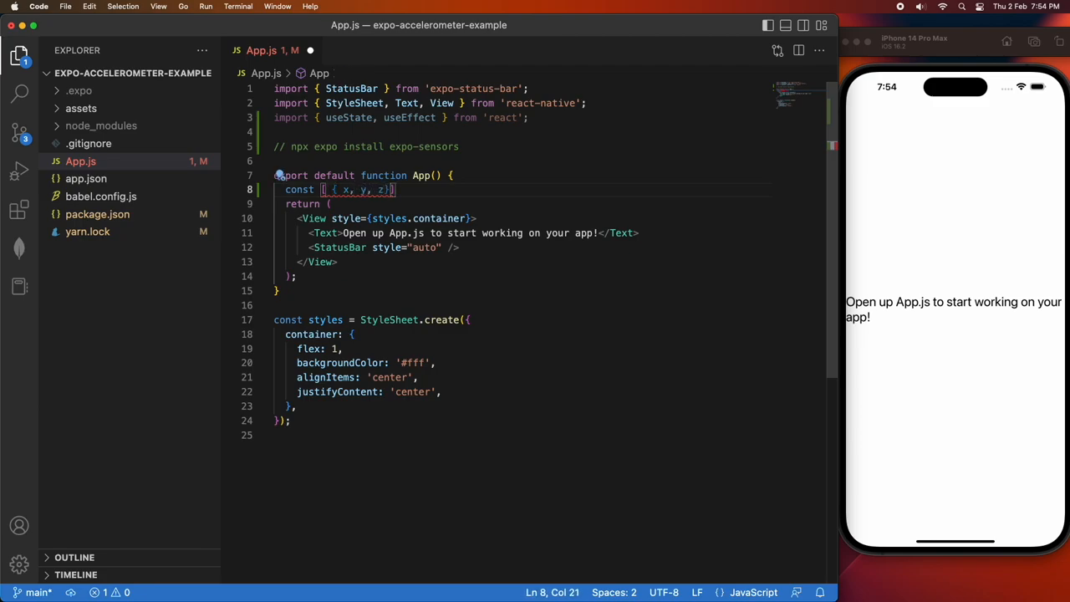
text(, set)
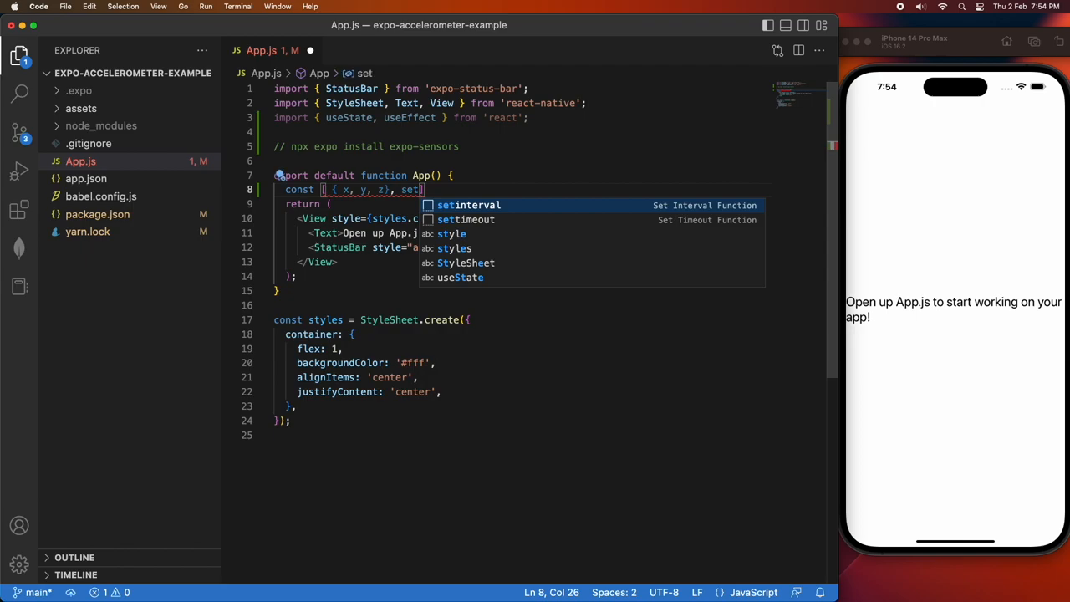
text(Data)
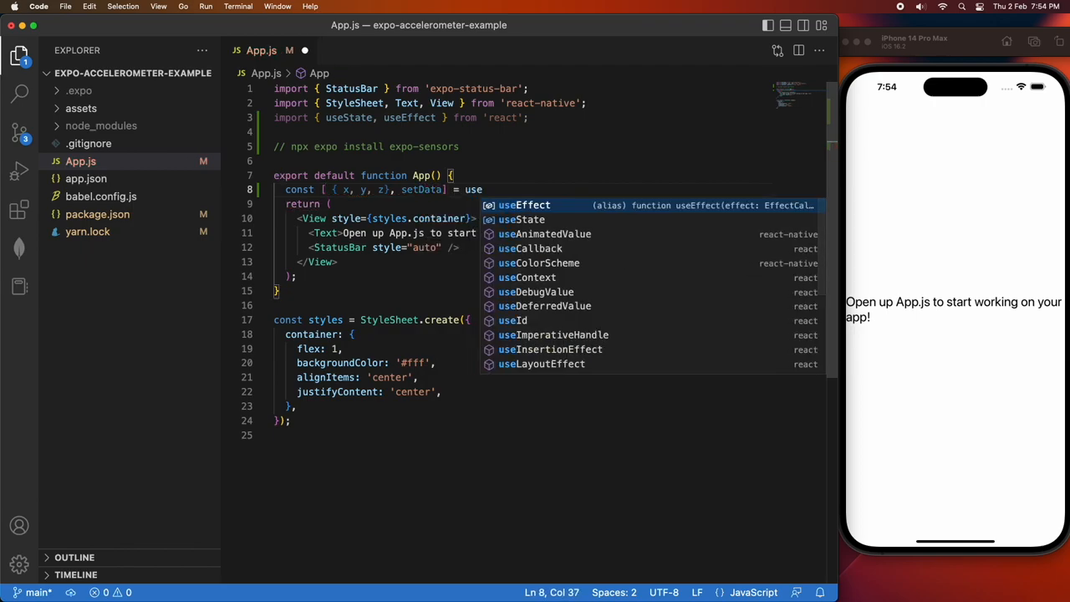
text(State)
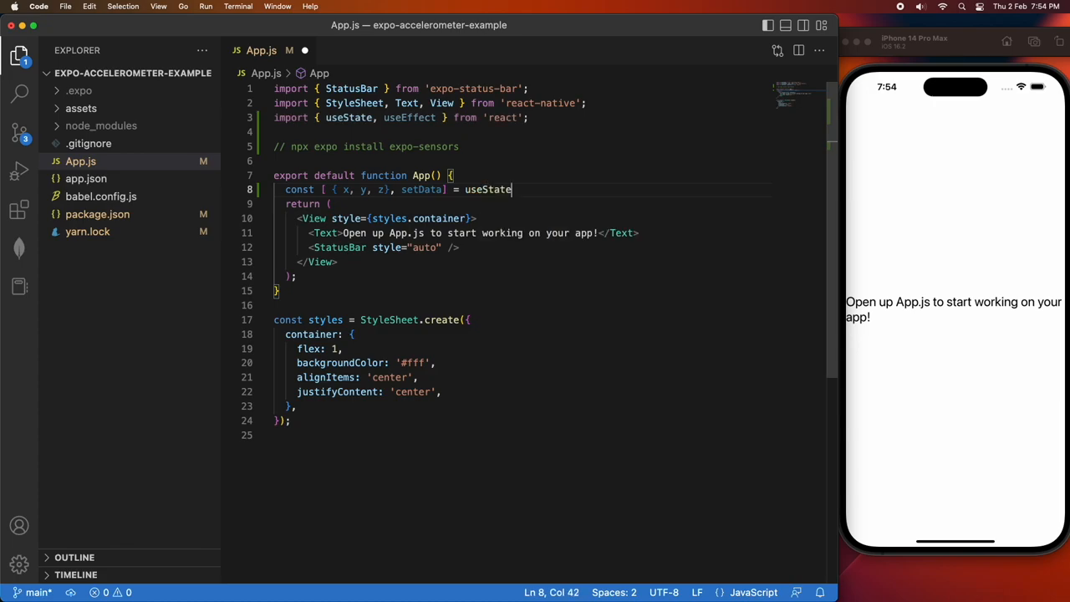
text(({}))
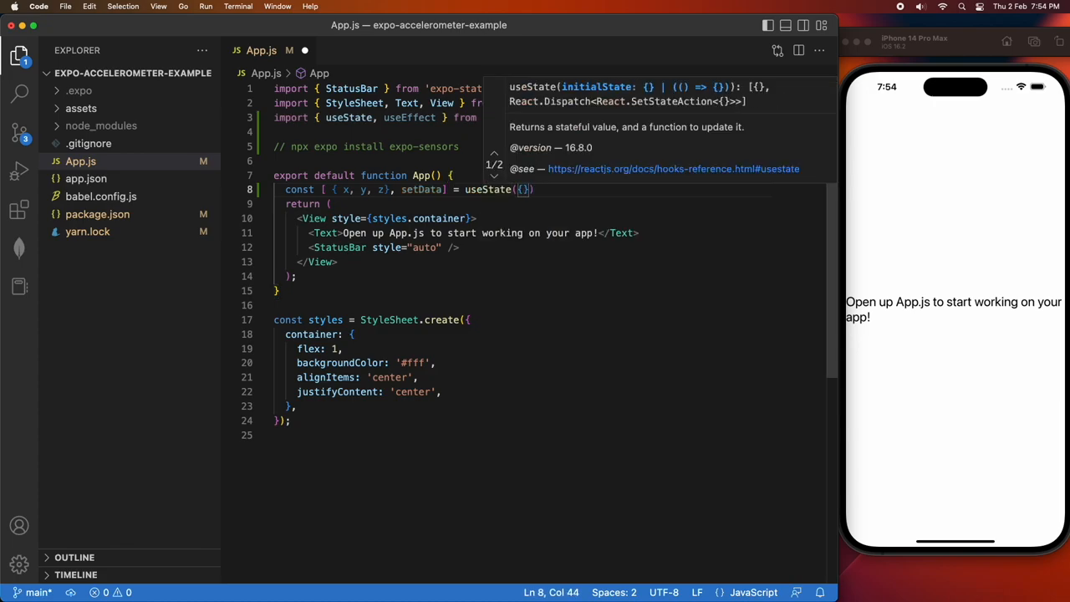
text(x: 0)
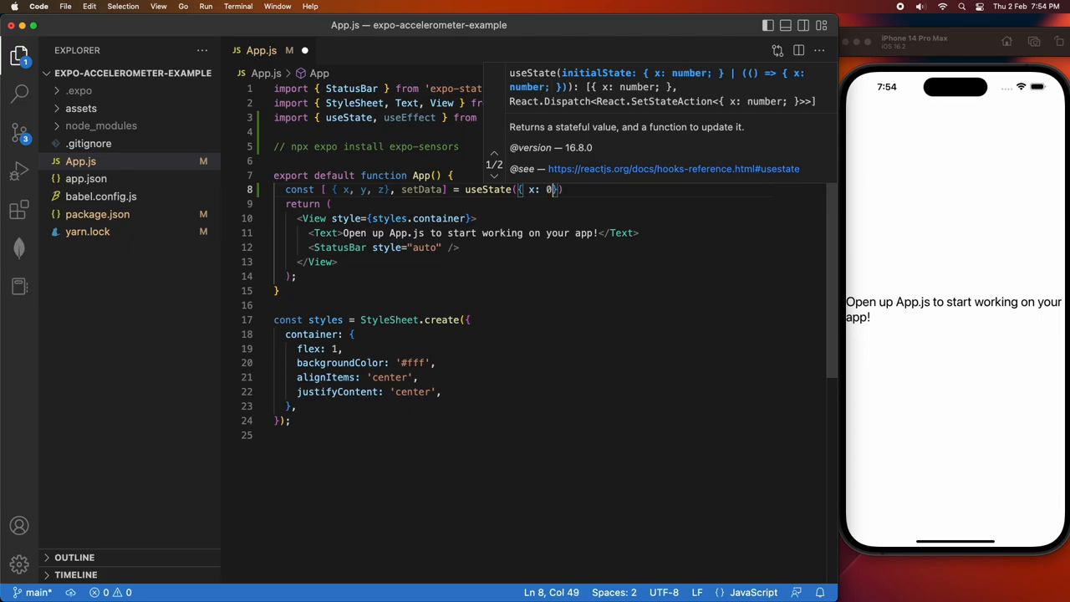
text(, y:)
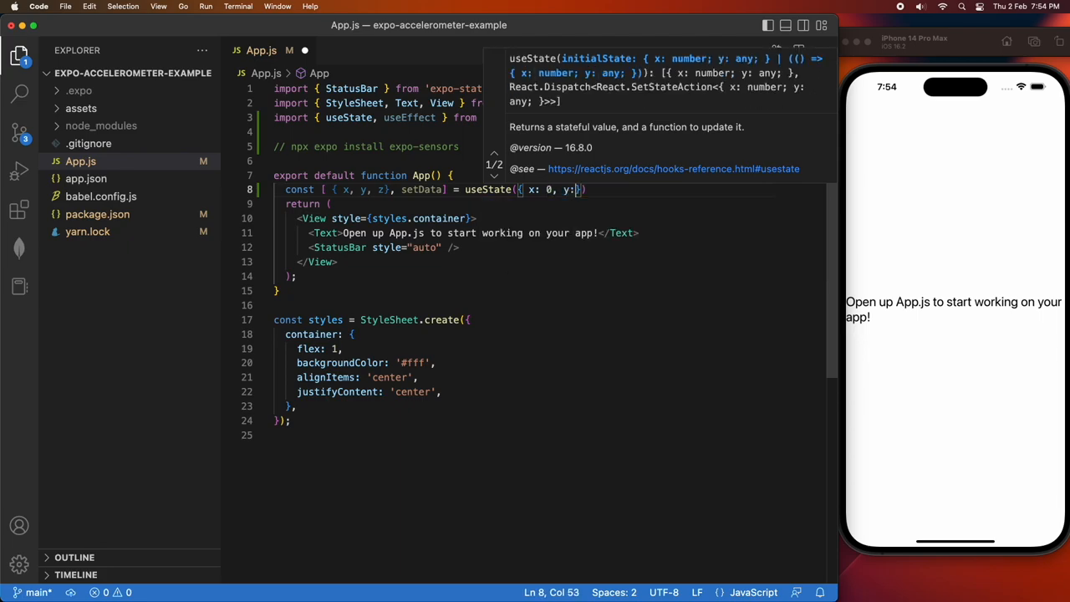
text(0,)
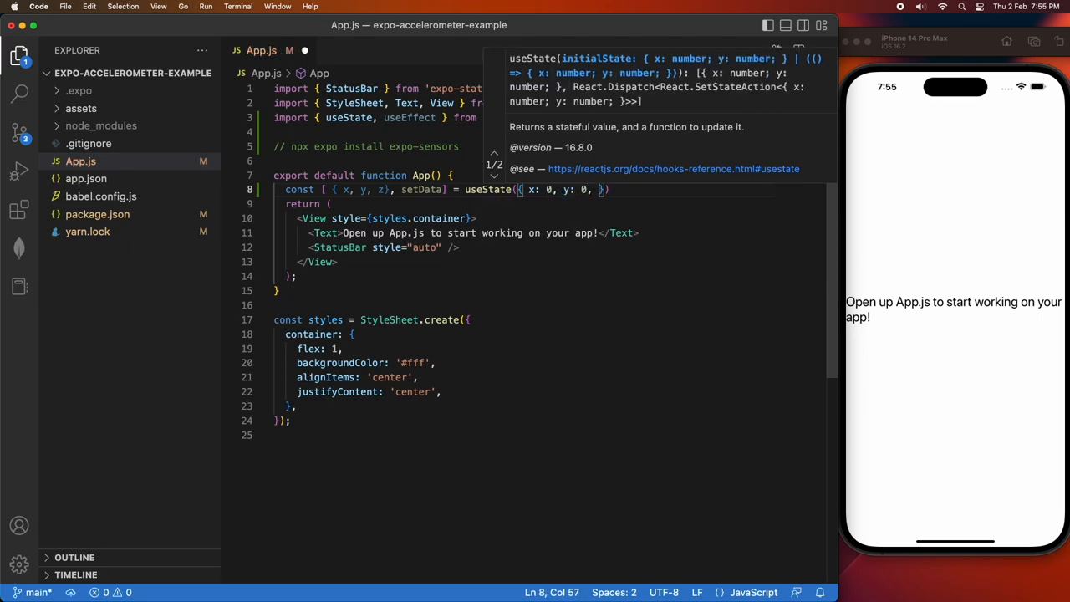
text(z: 0)
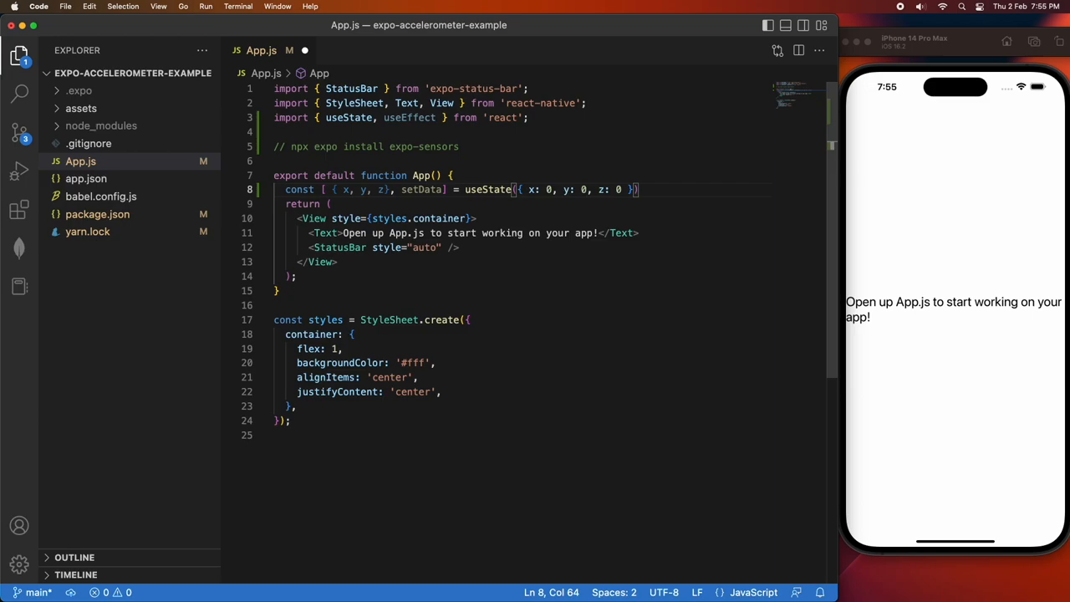
text(;)
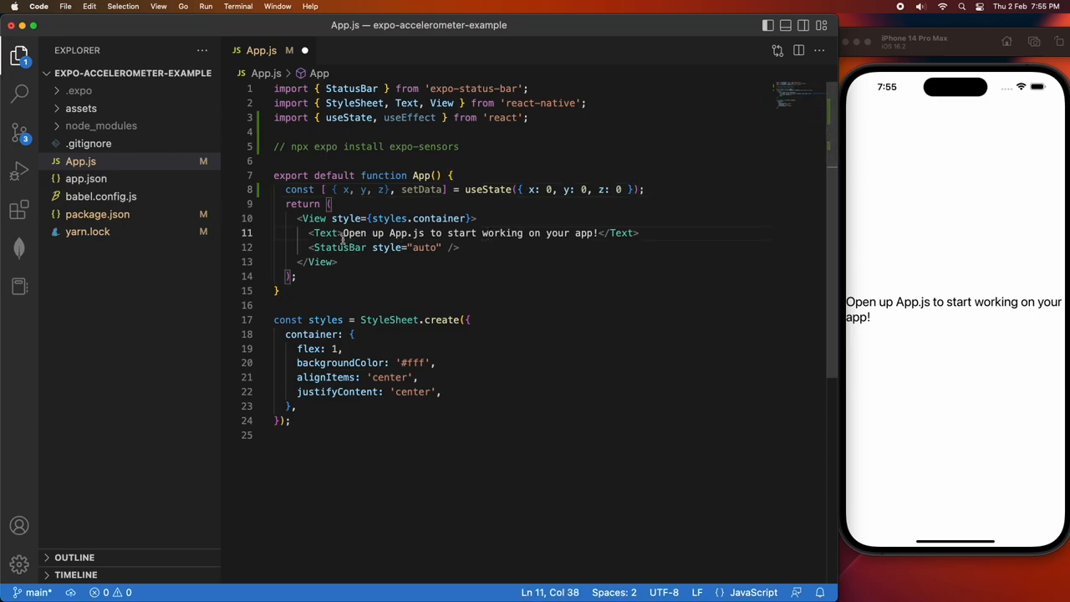
Replace the placeholder Text with lines showing x: {x}, y: {y} and z: {z}
drag(349, 232, 600, 233)
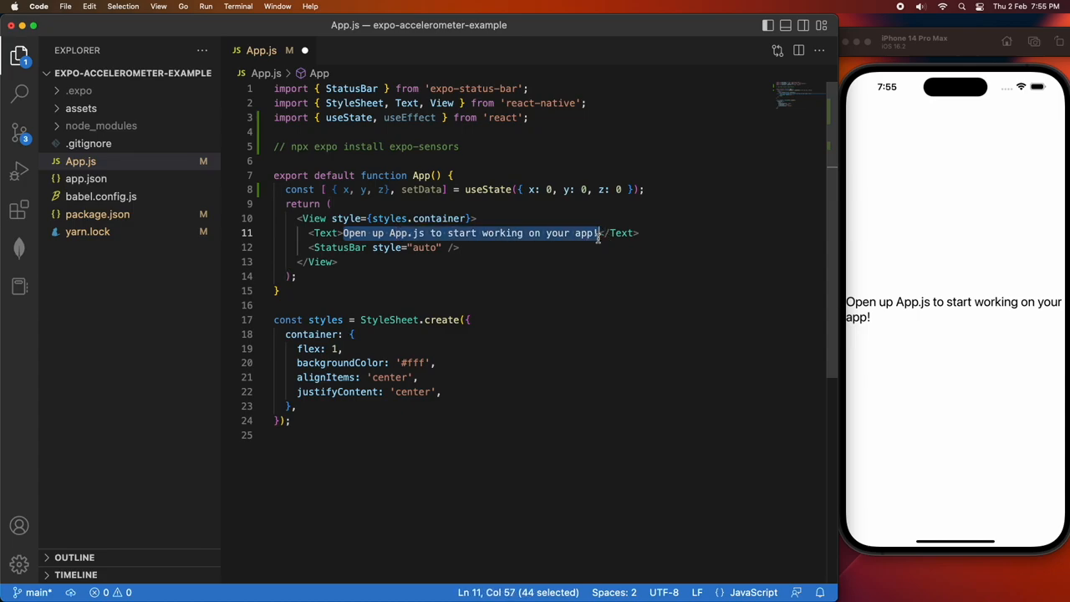
text(xt>x: {x</Text>)
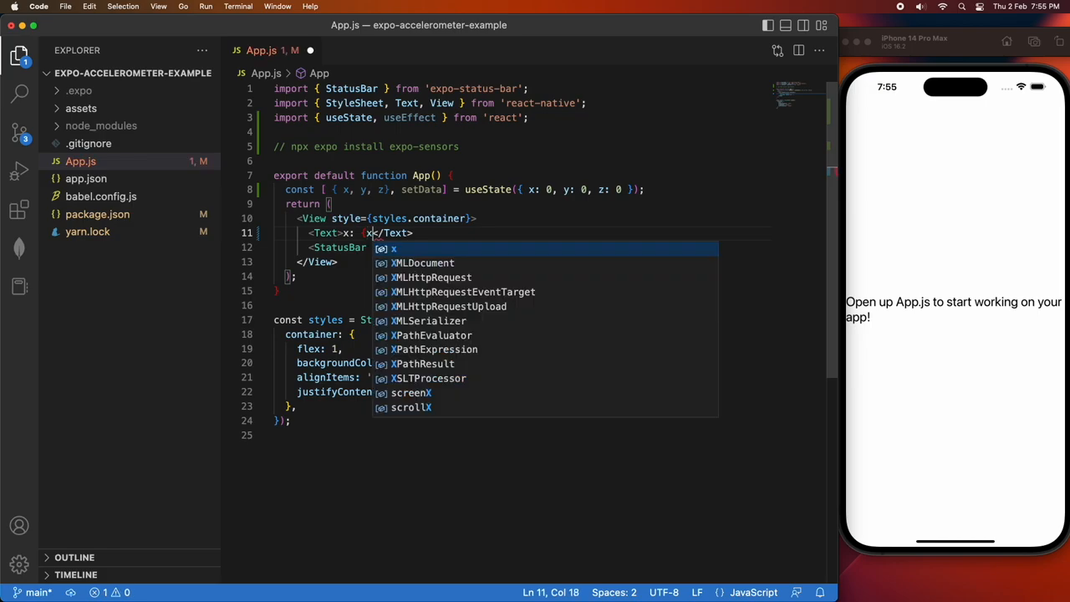
text({x})
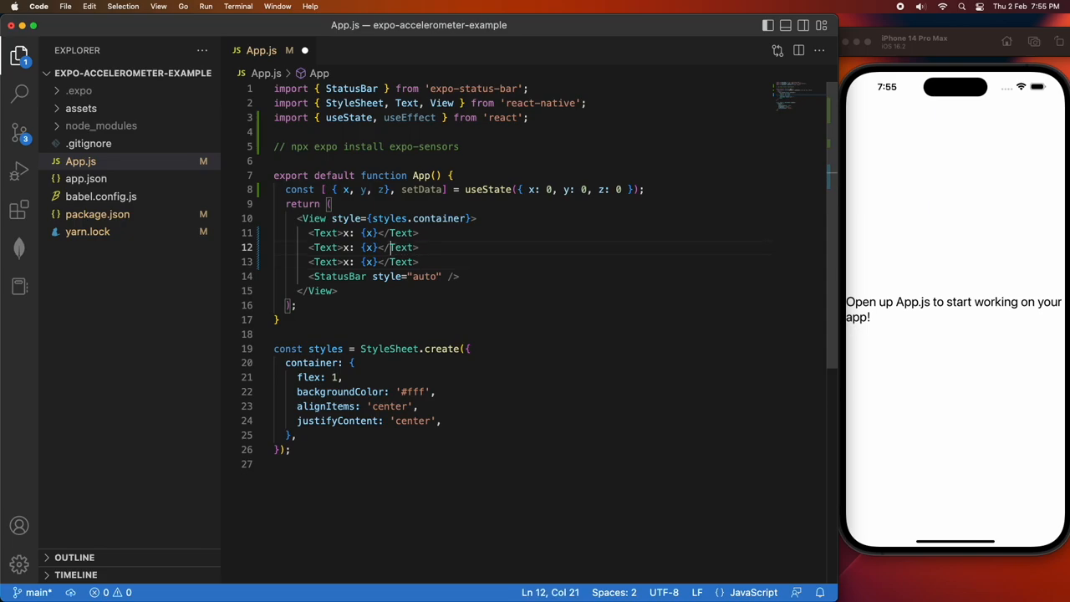
text(y)
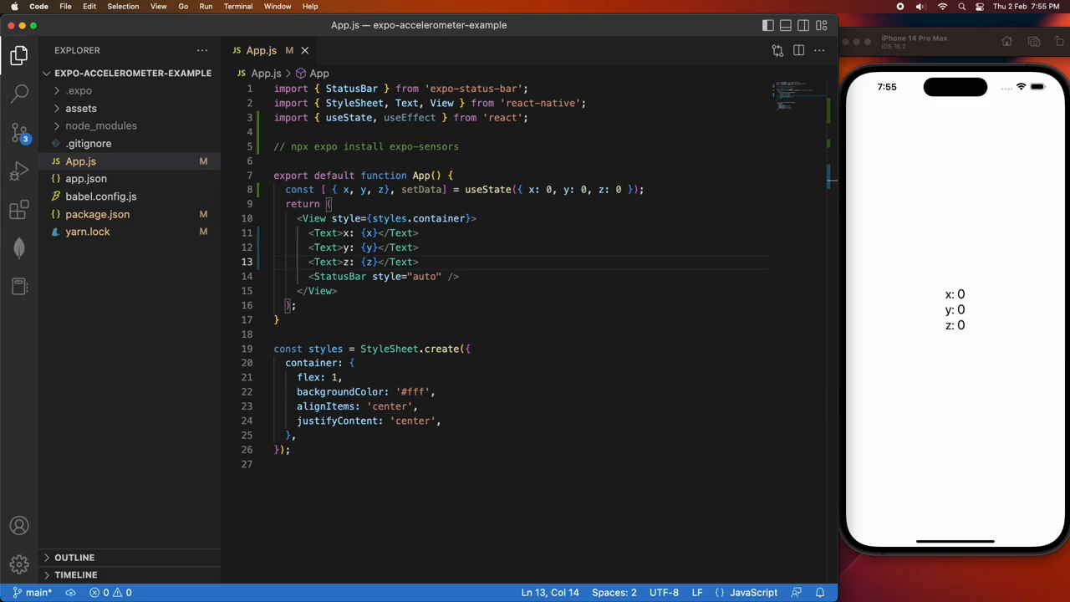
Add import { Accelerometer } from 'expo-sensors' below the react import
click(530, 117)
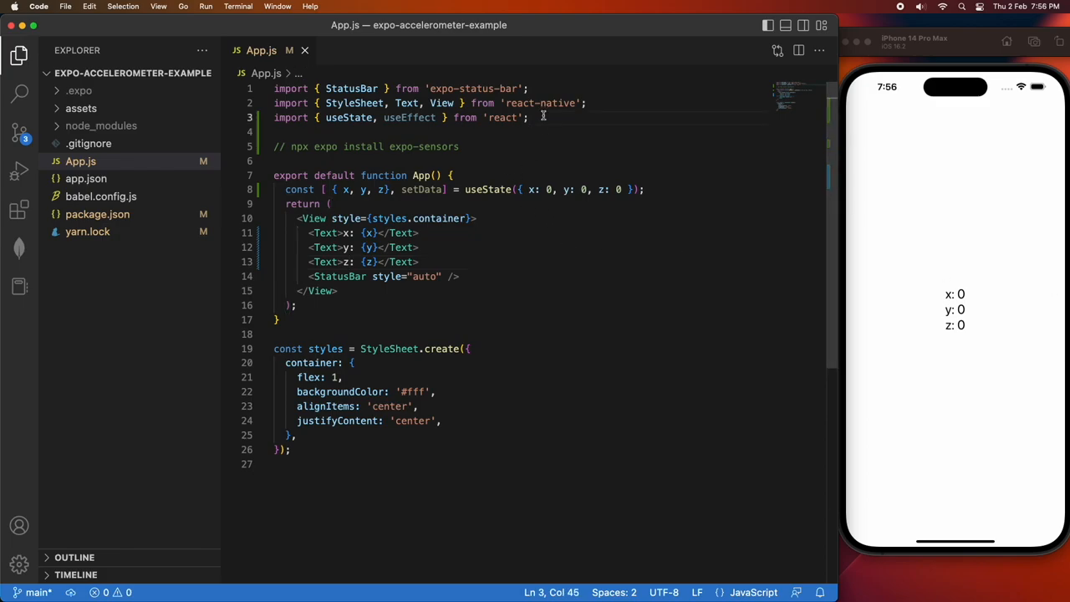
text(import { Accelerometer } from 'expo-sensors';)
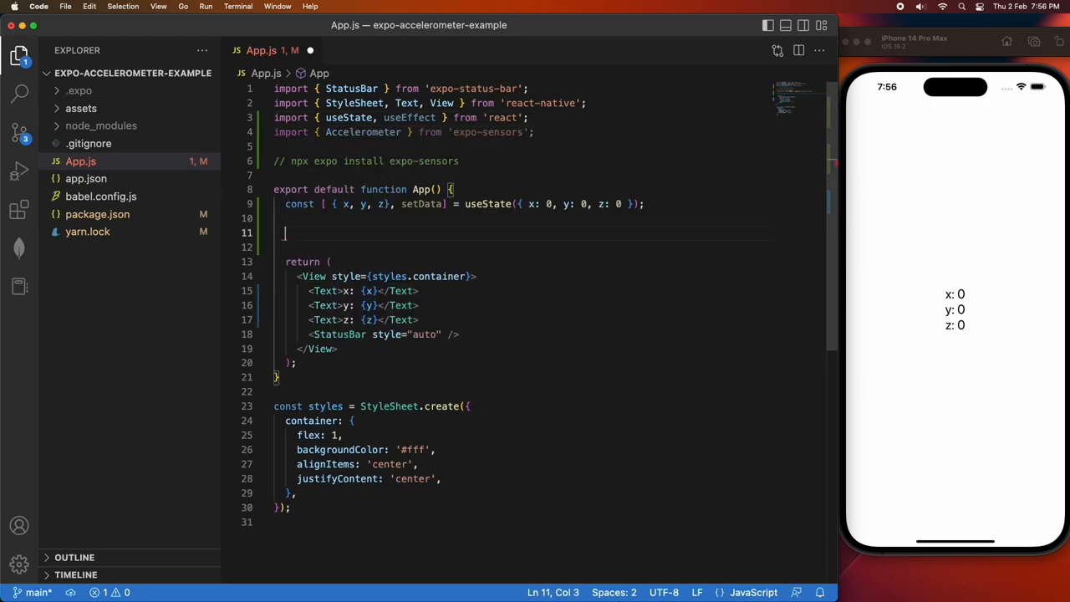
Write a useEffect with empty dependencies calling Accelerometer.addListener(setData)
text(useEffect()
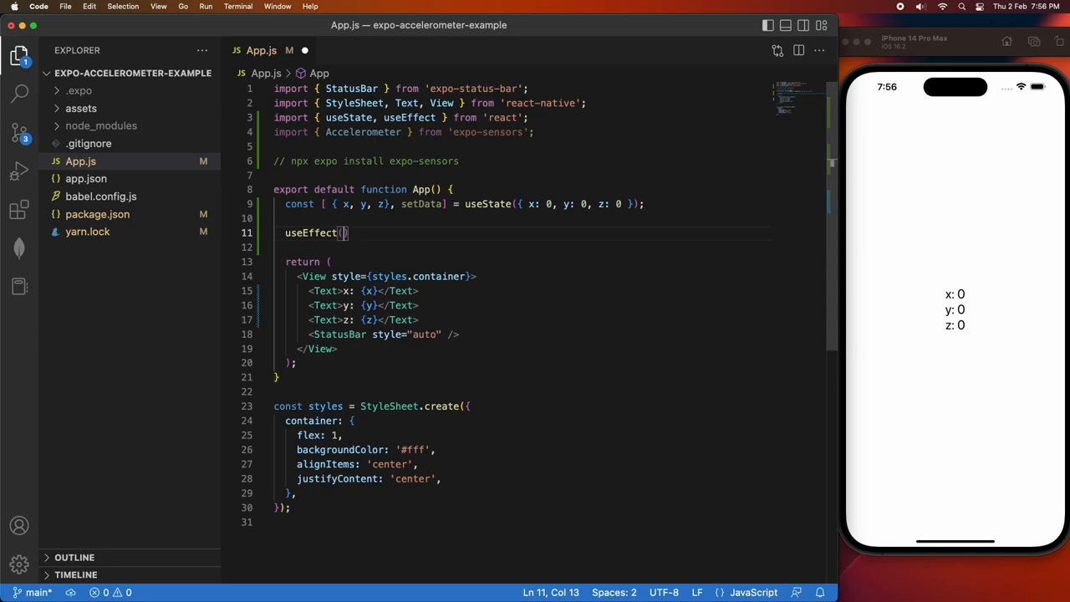
text(())
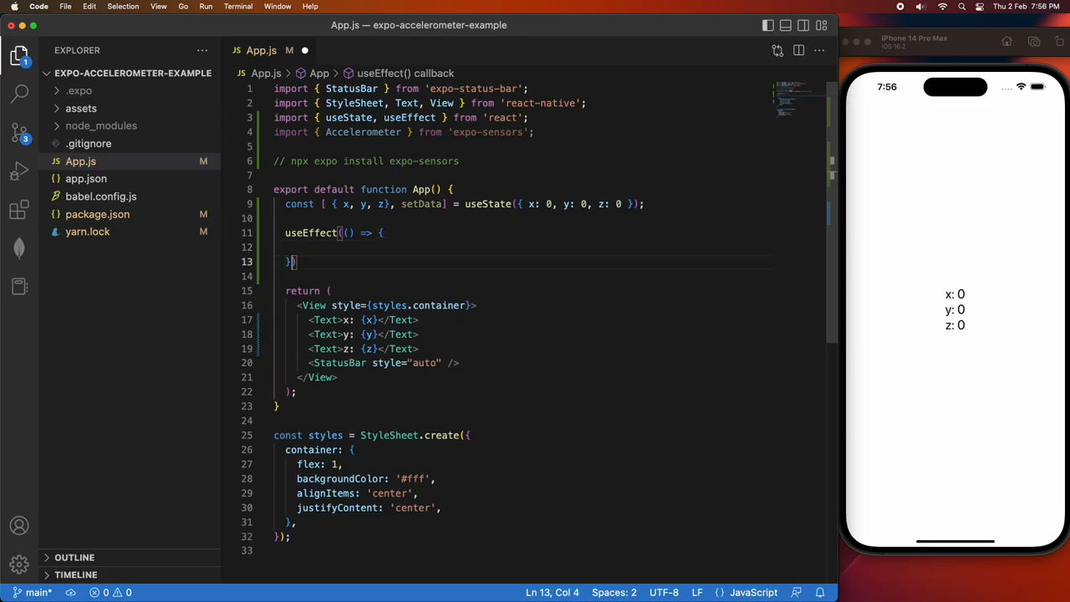
text(, [])
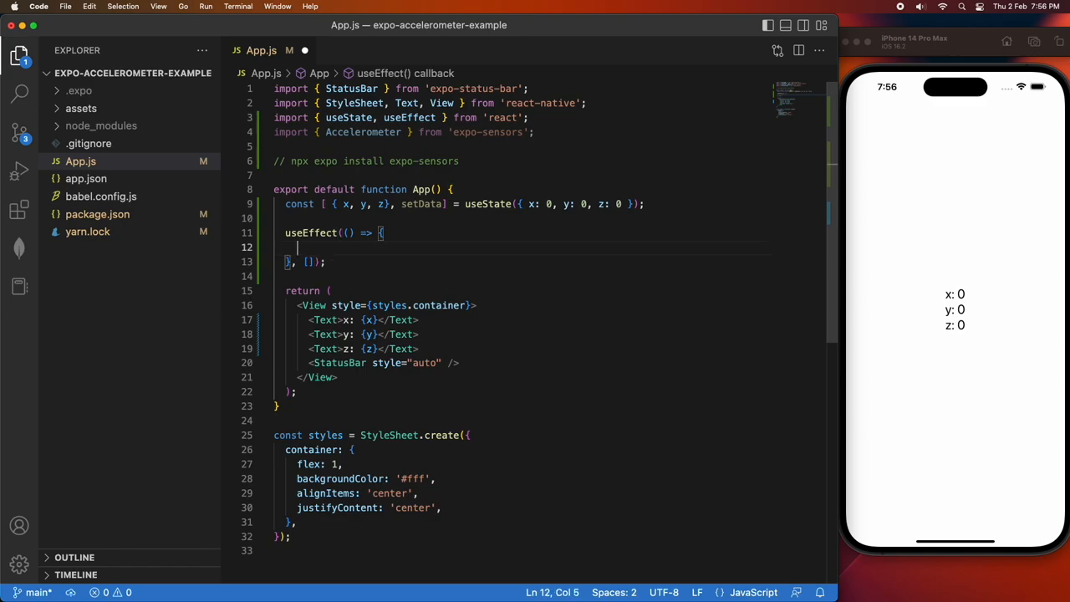
text(Accelerometer)
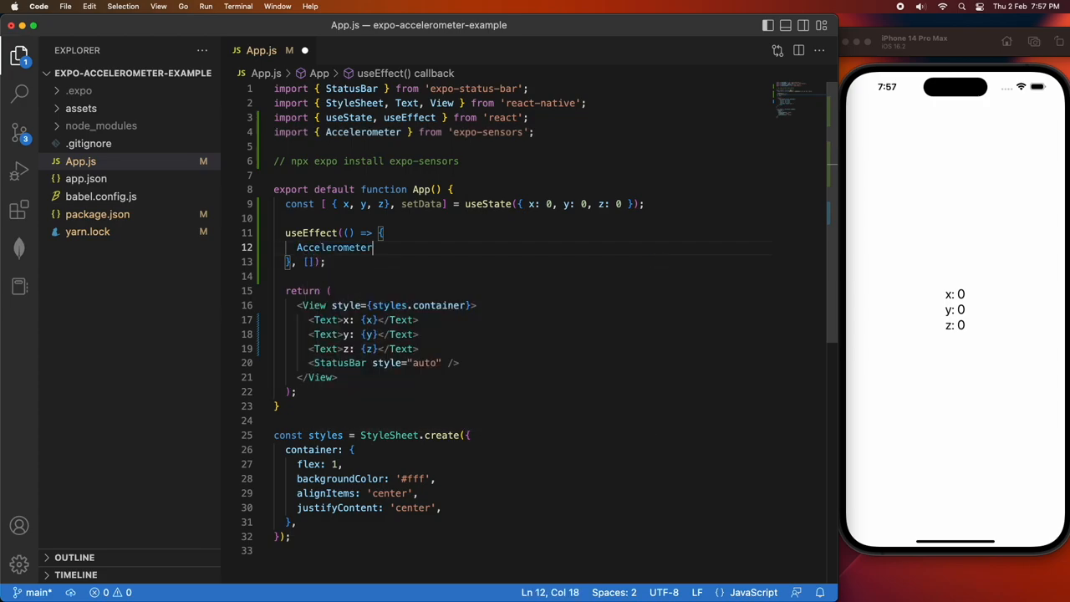
text(.addListener)
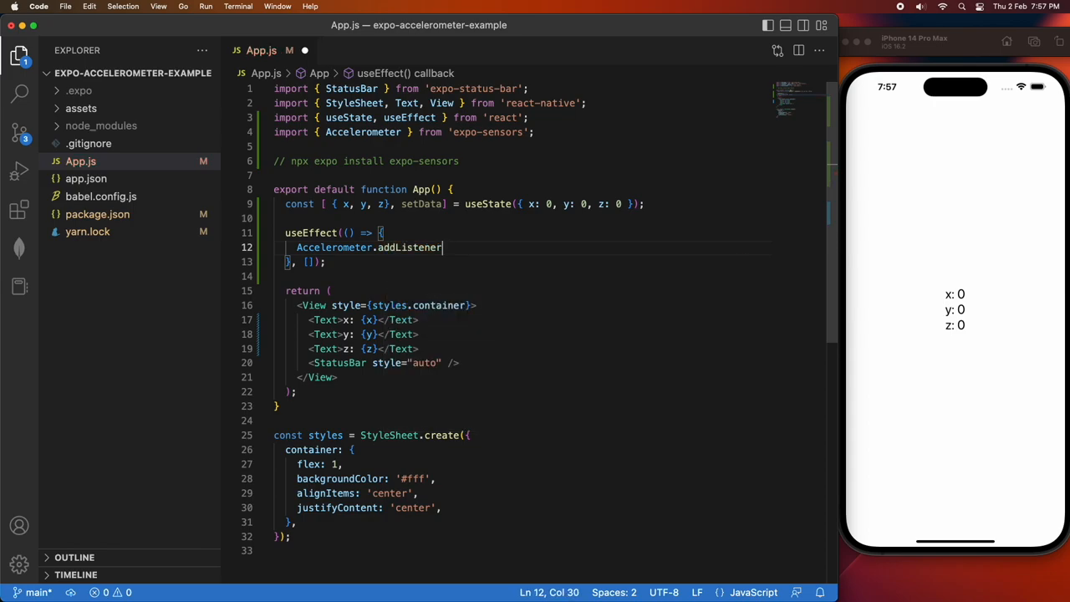
text(()
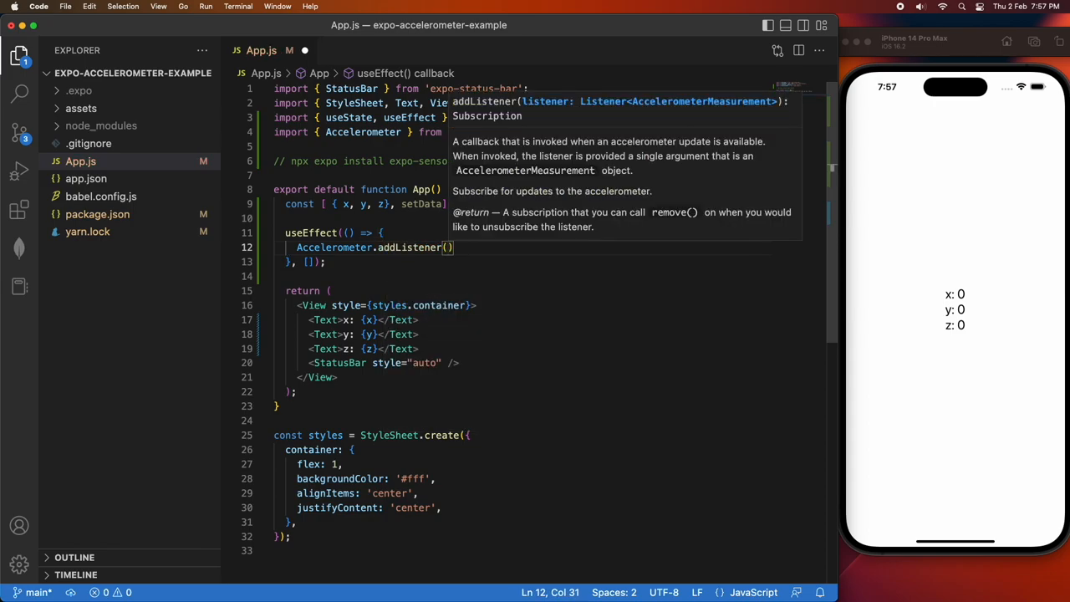
text(setData)
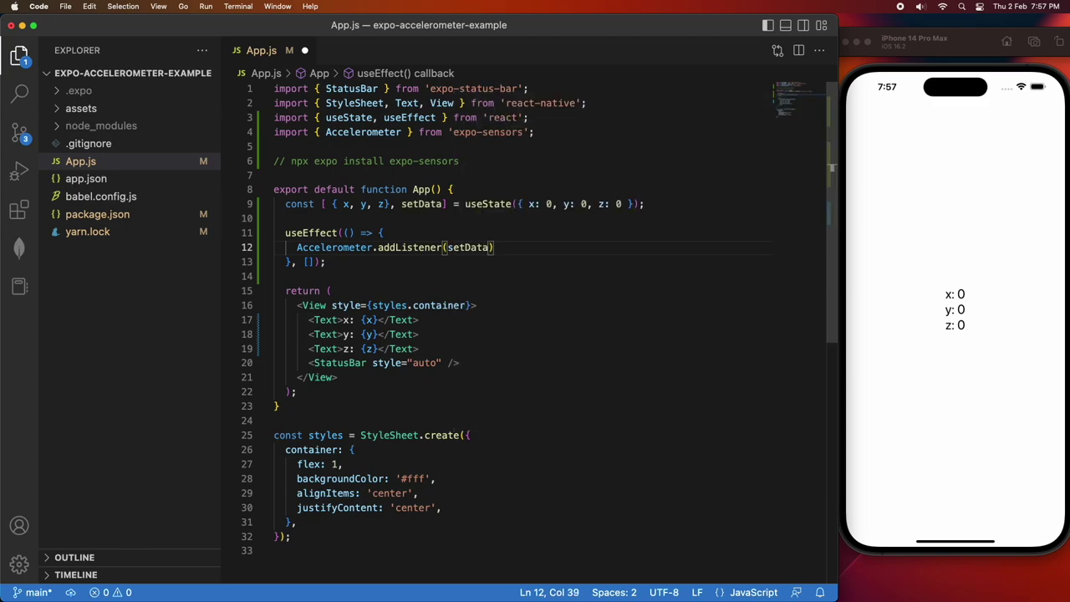
text(;)
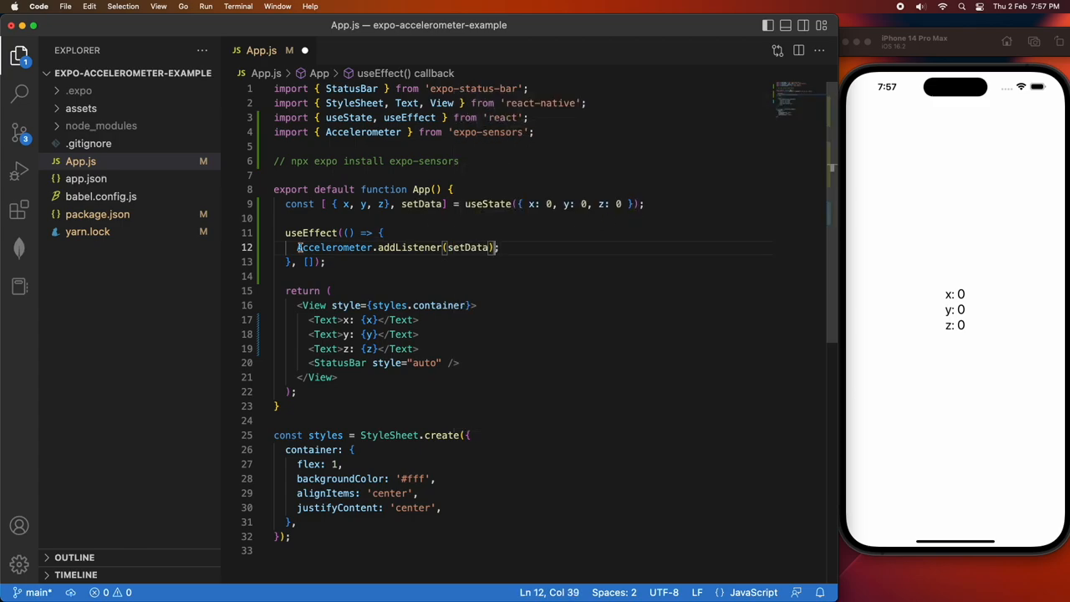
Store the listener in const subscription and return () => subscription.remove() as cleanup
text(const)
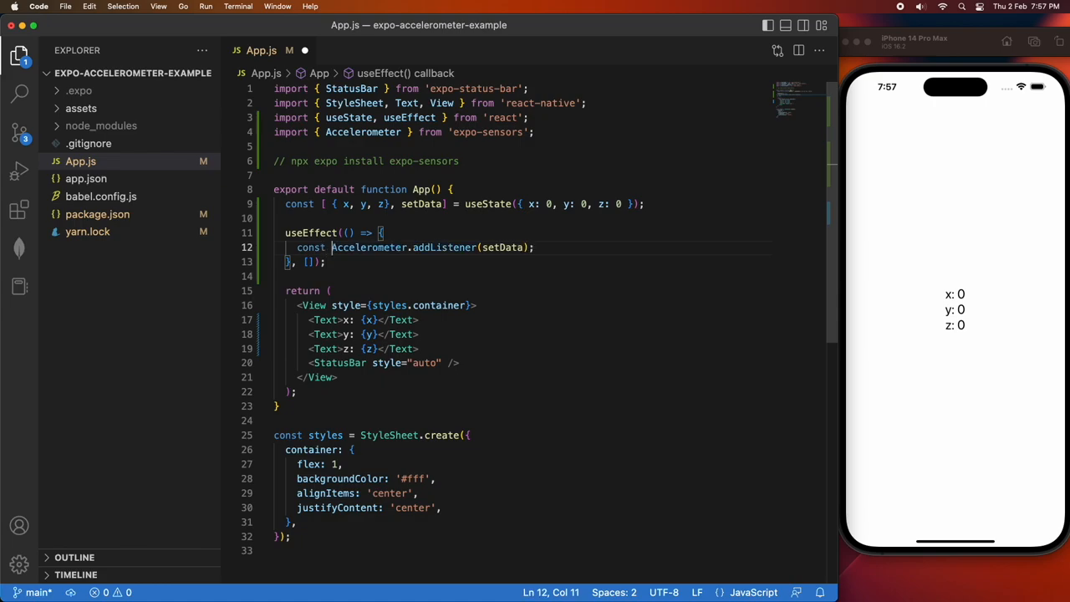
text(subscription =)
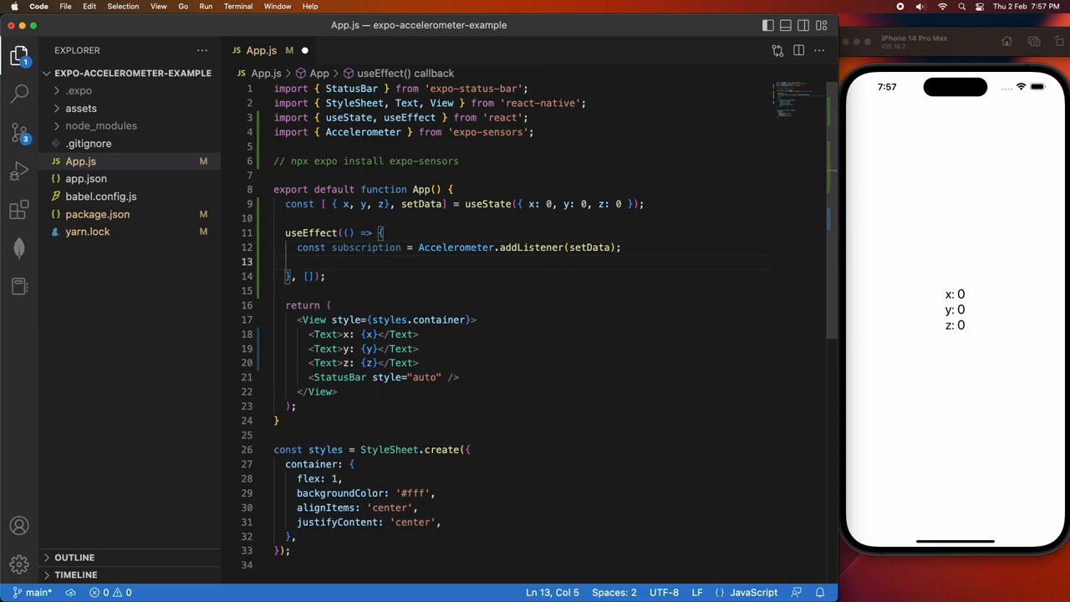
text(return)
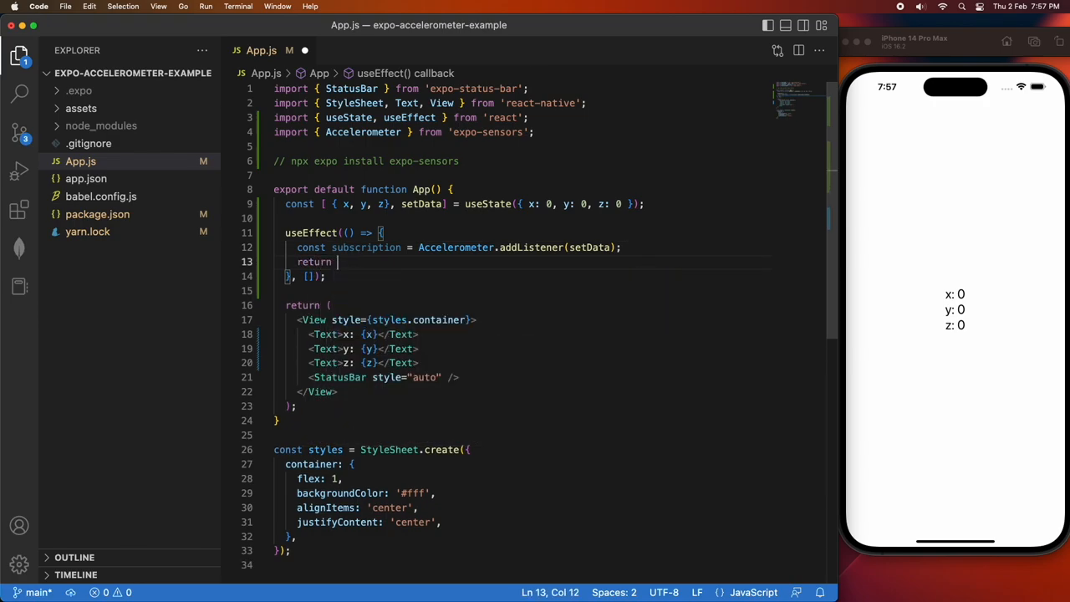
text(() =)
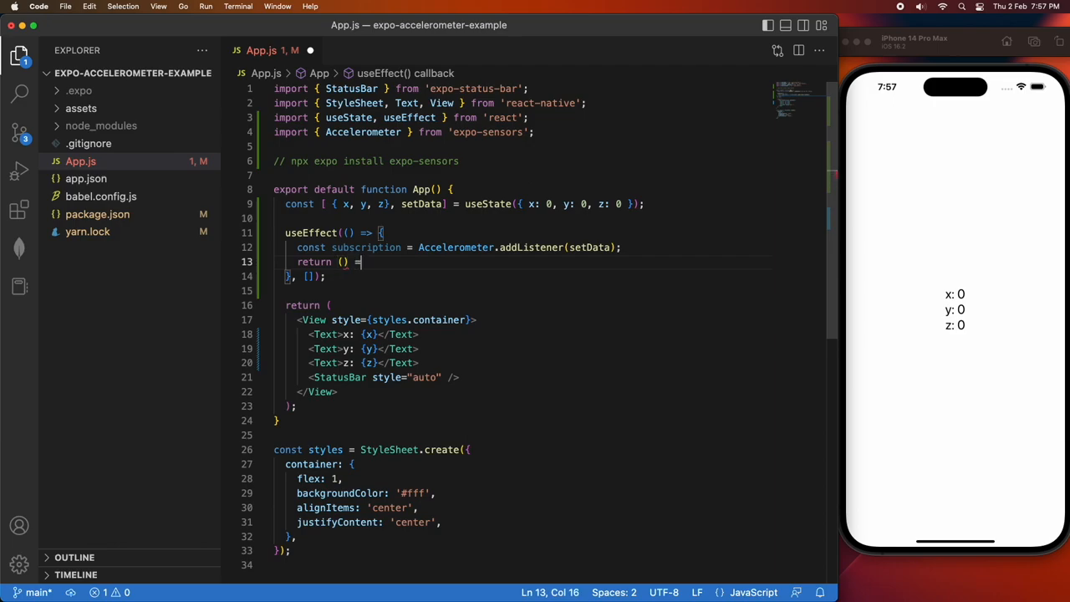
text(subscription.)
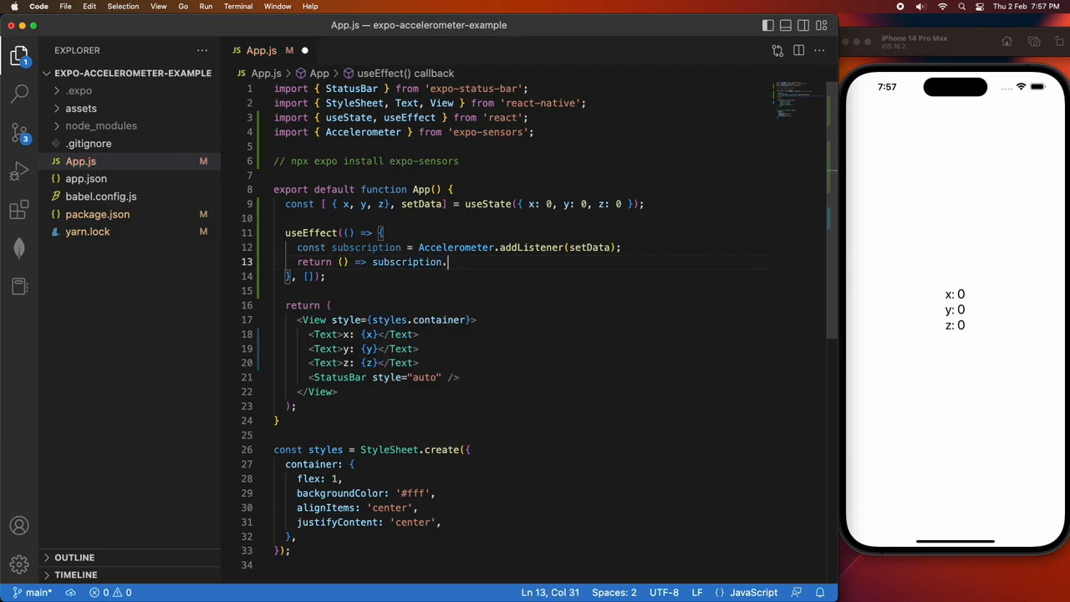
text(remove();)
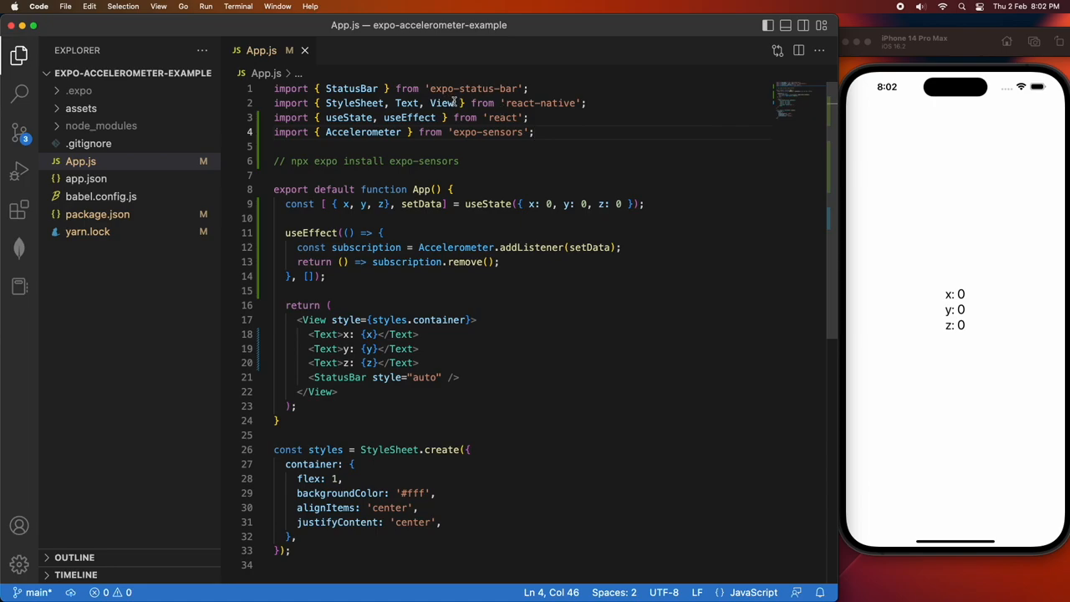
Import Button and add a 'Slow' Button calling Accelerometer.setUpdateInterval(2000)
text(Button)
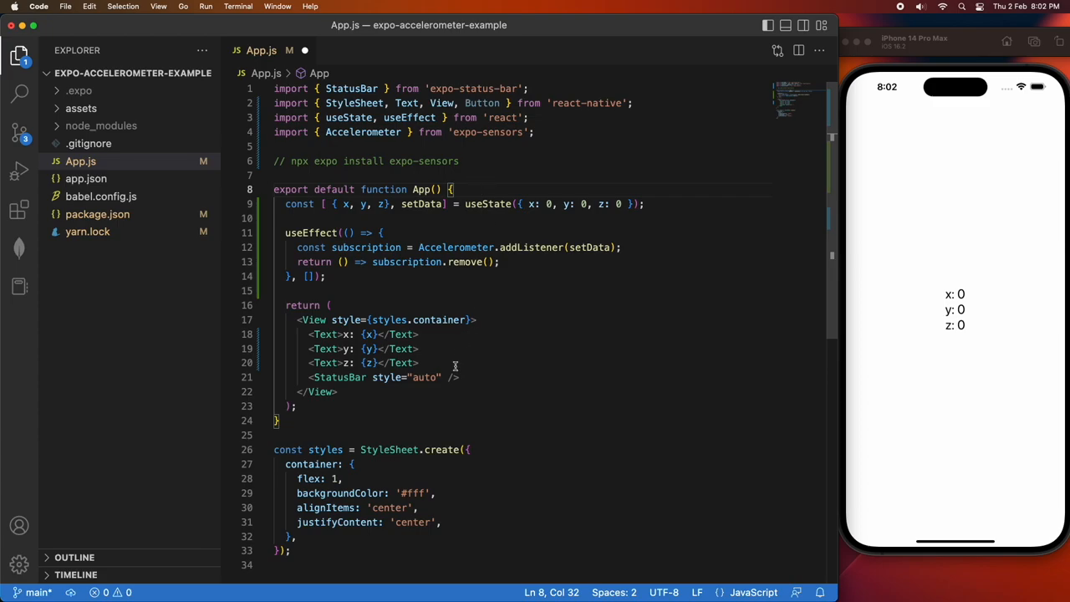
text(<Button)
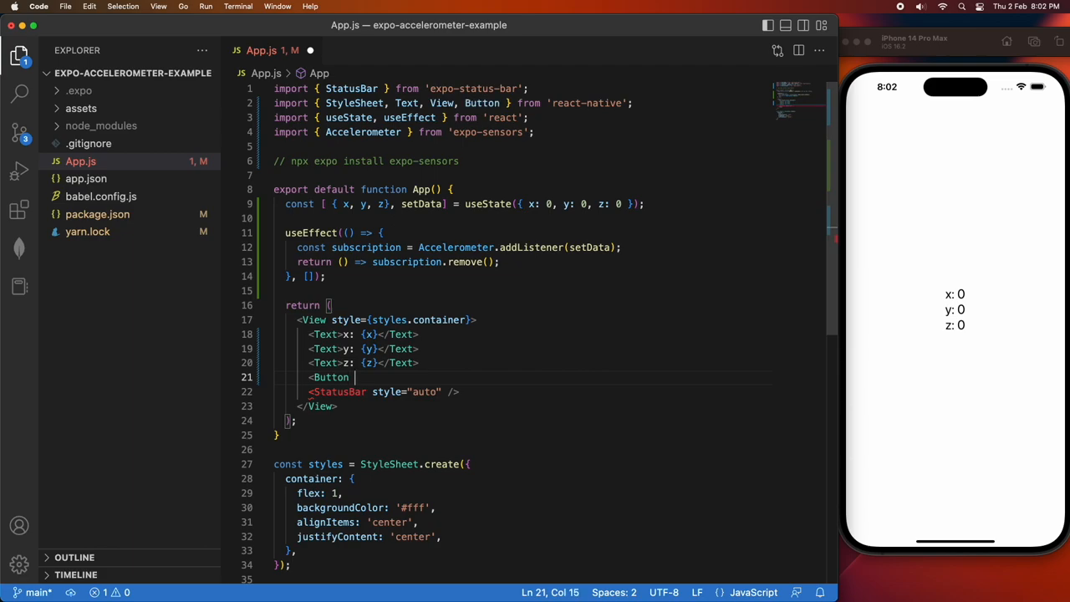
text(title=')
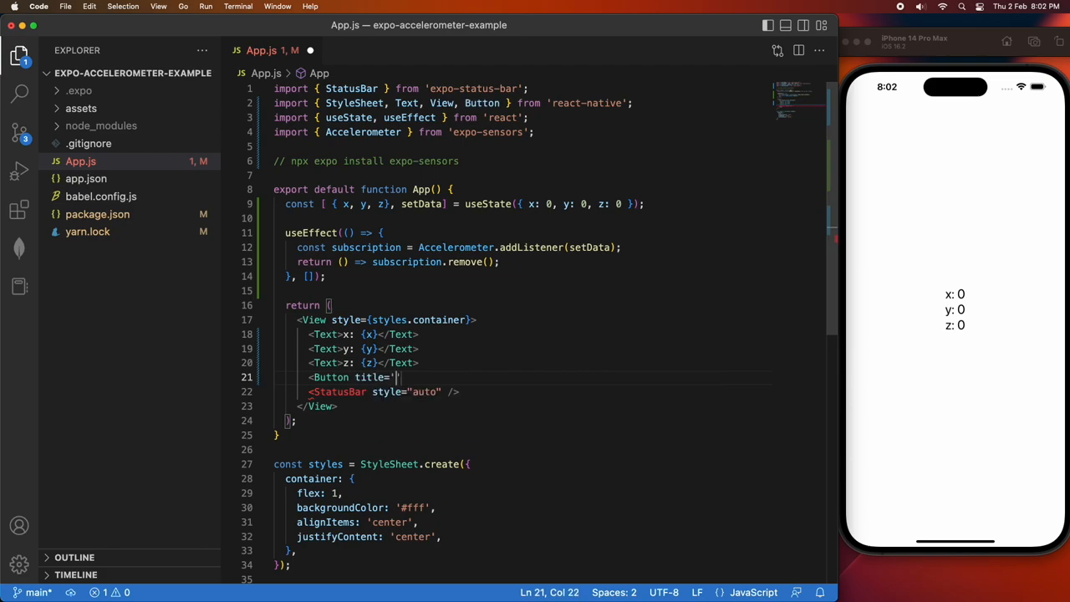
text(slow)
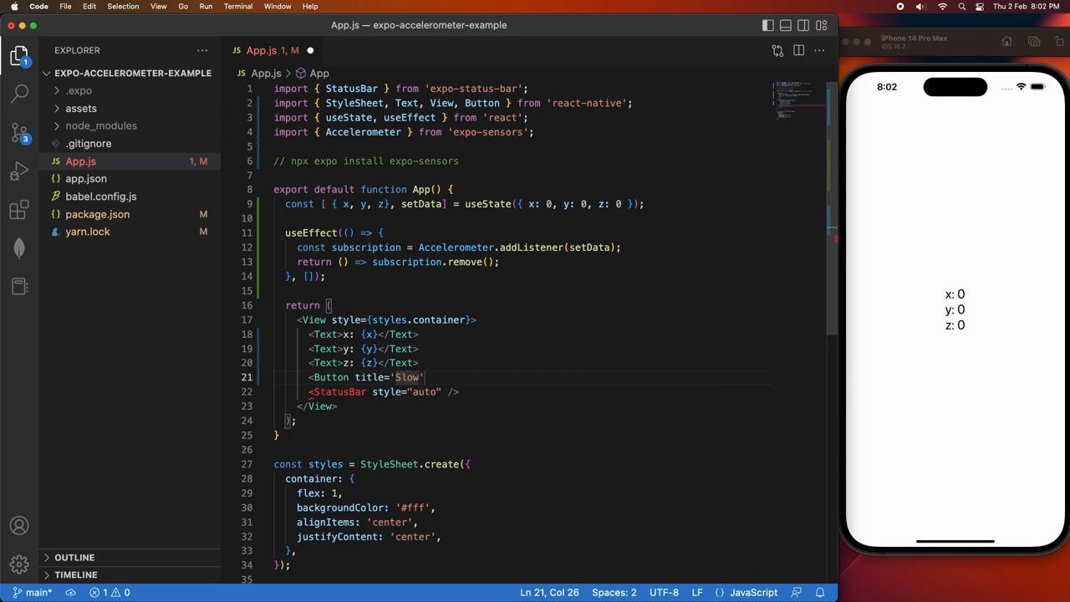
text(onPress={})
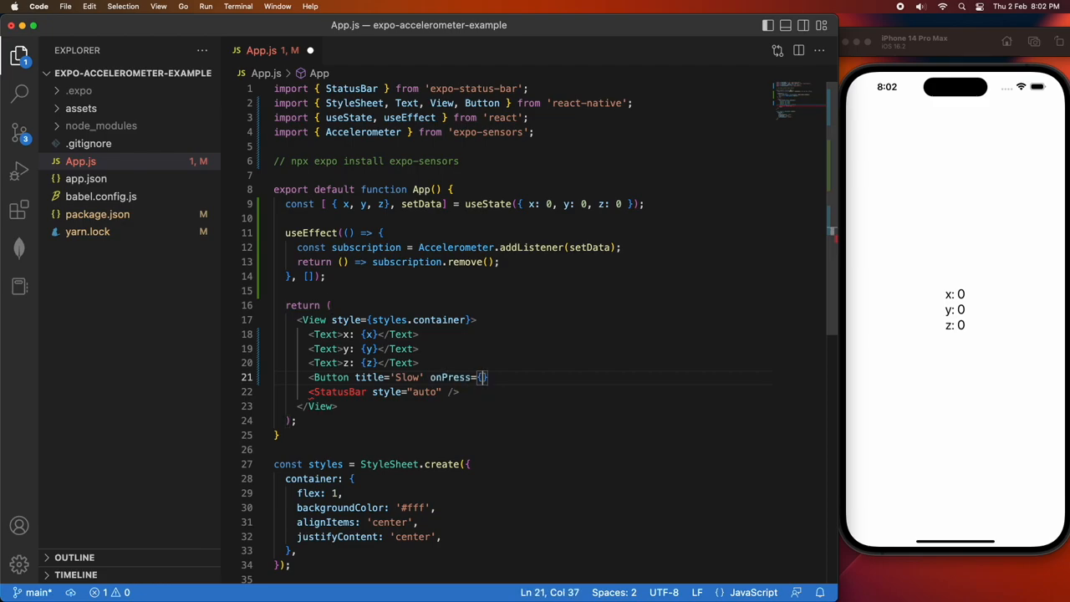
text(() =>)
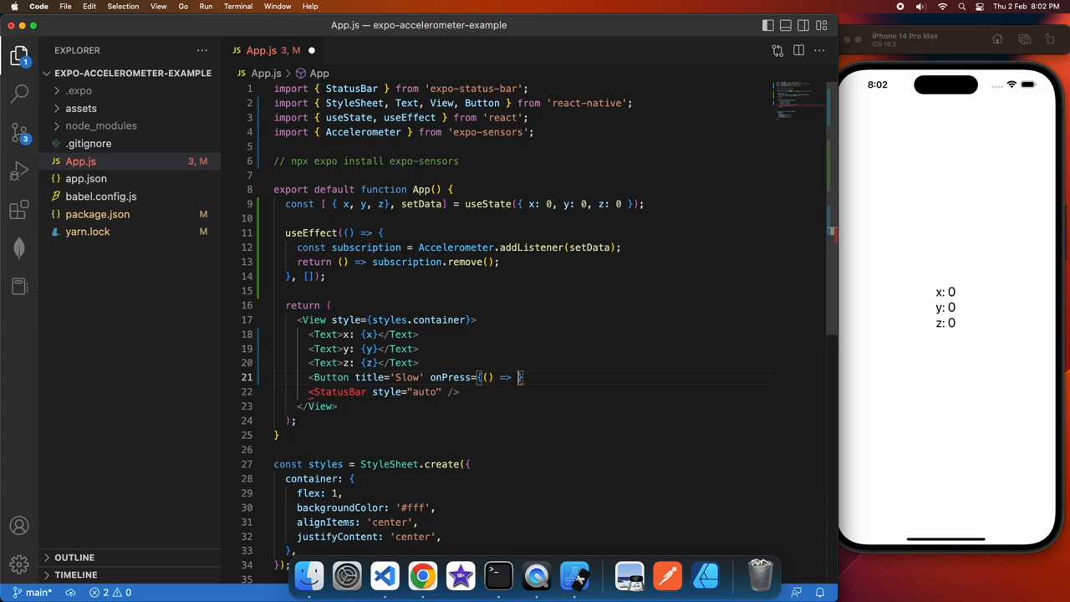
text(Accelerometer.set)
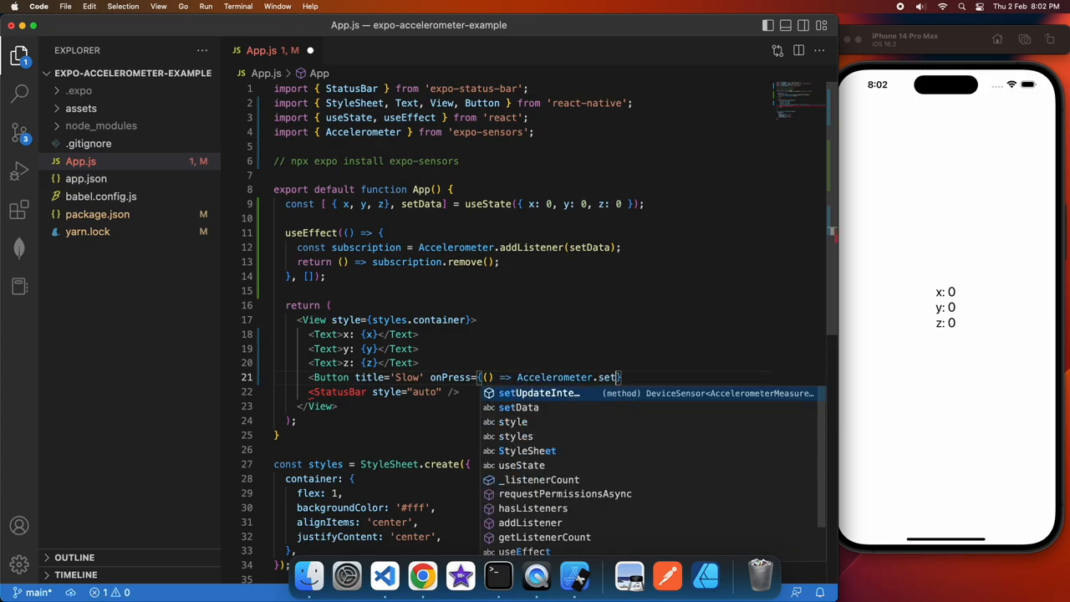
text(setUpdateInterval(2000))
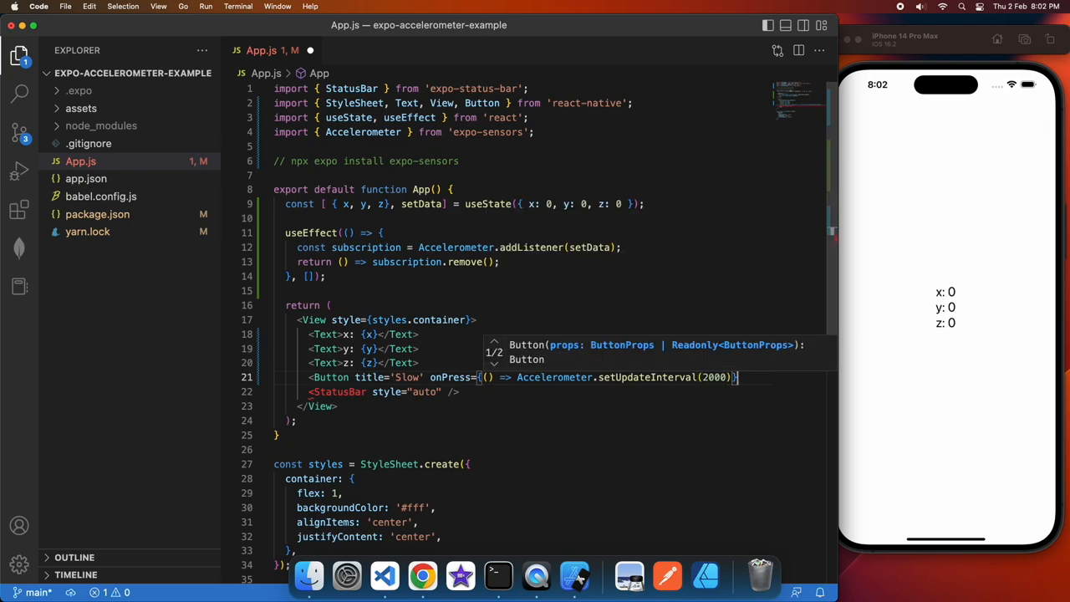
text(/>)
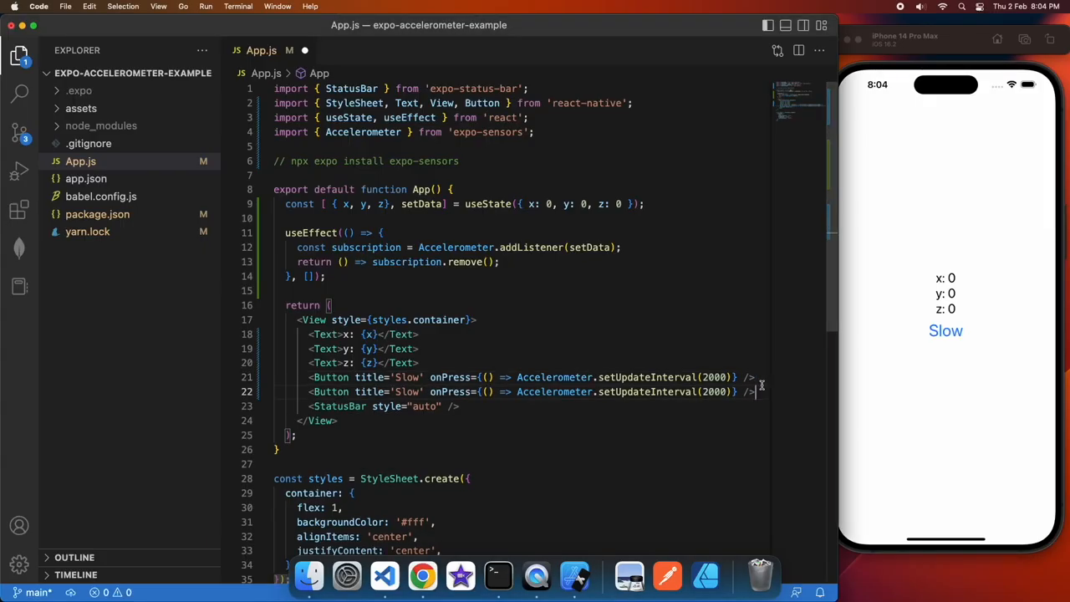
Retitle the duplicated button 'Fast' and change its update interval to 50
double_click(407, 392)
text(Fast)
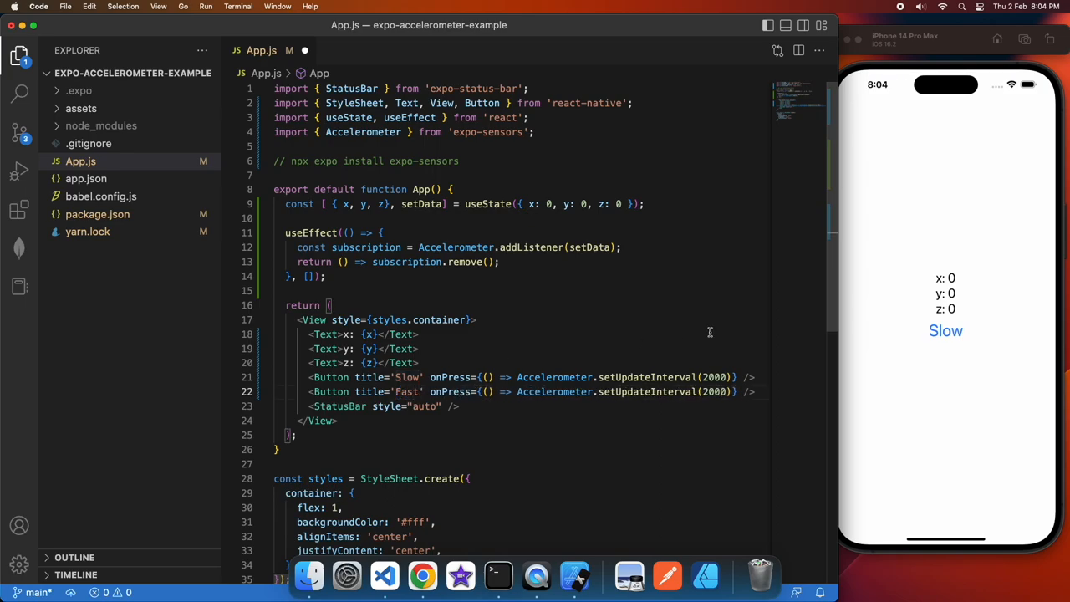
double_click(713, 391)
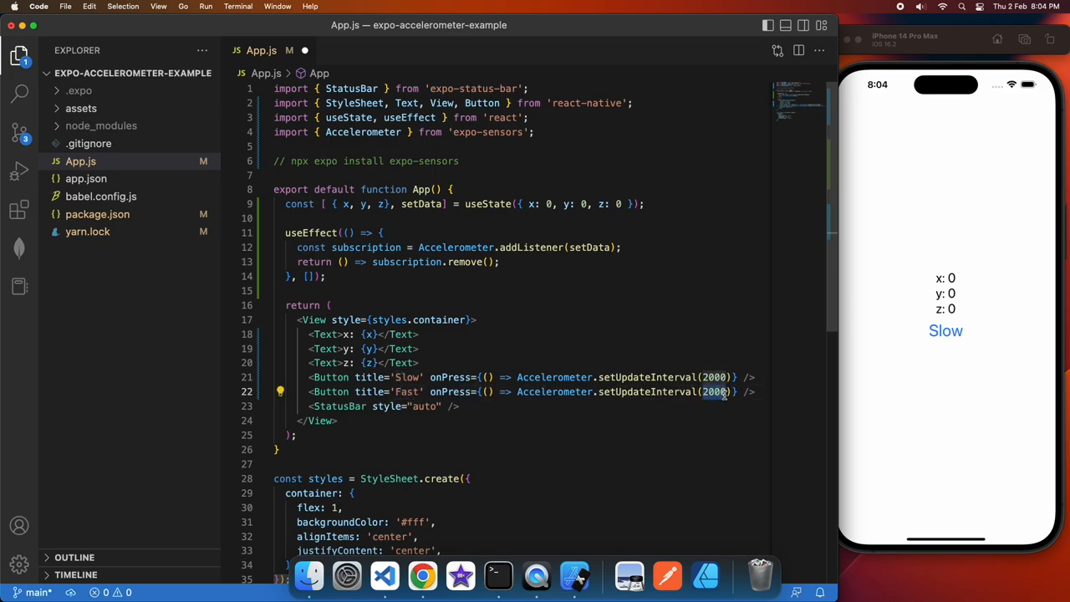
text(50)
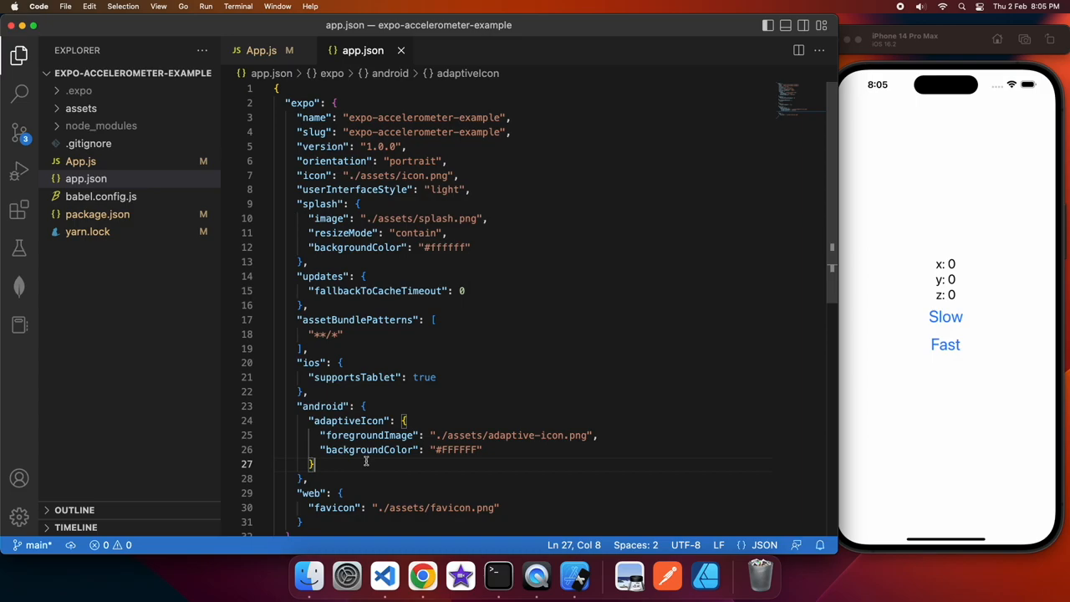
Add a "permissions" array with android.permission.HIGH_SAMPLING_RATE_SENSORS under android in app.json
key(Enter)
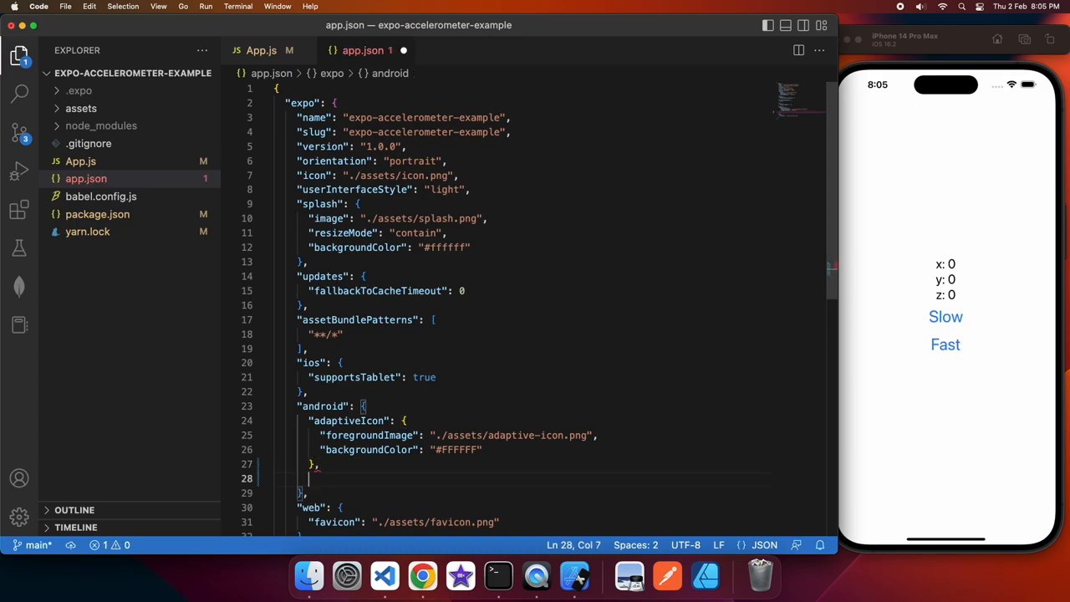
text("")
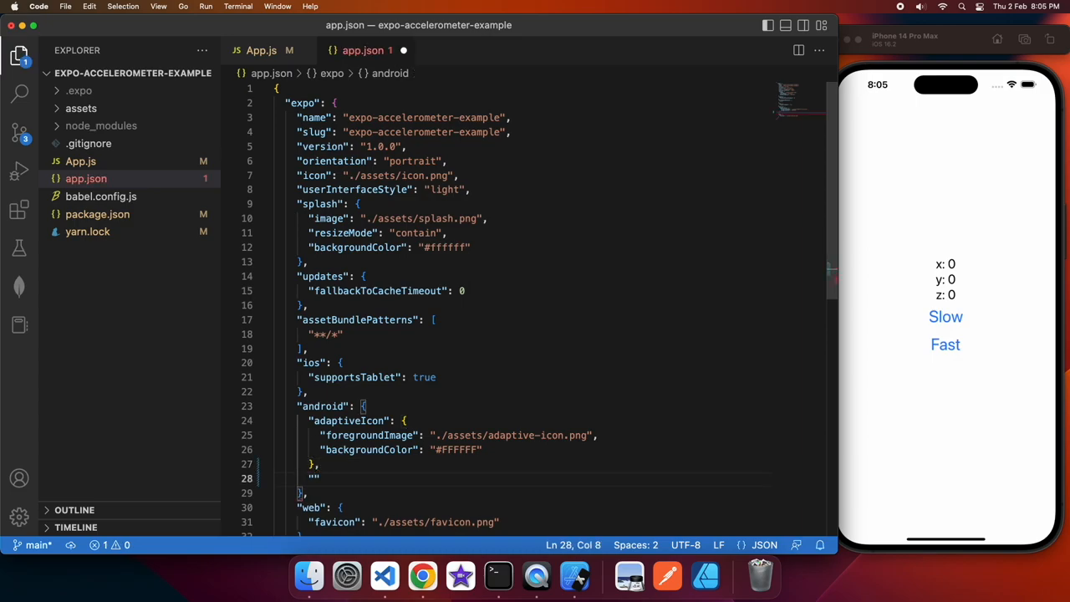
text(p)
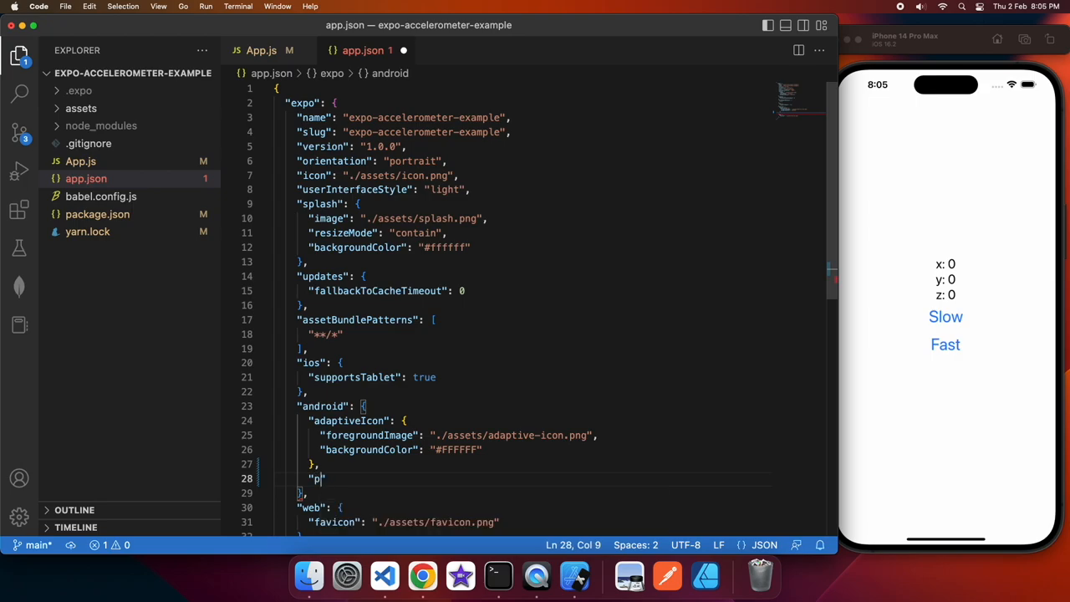
text(ermiss)
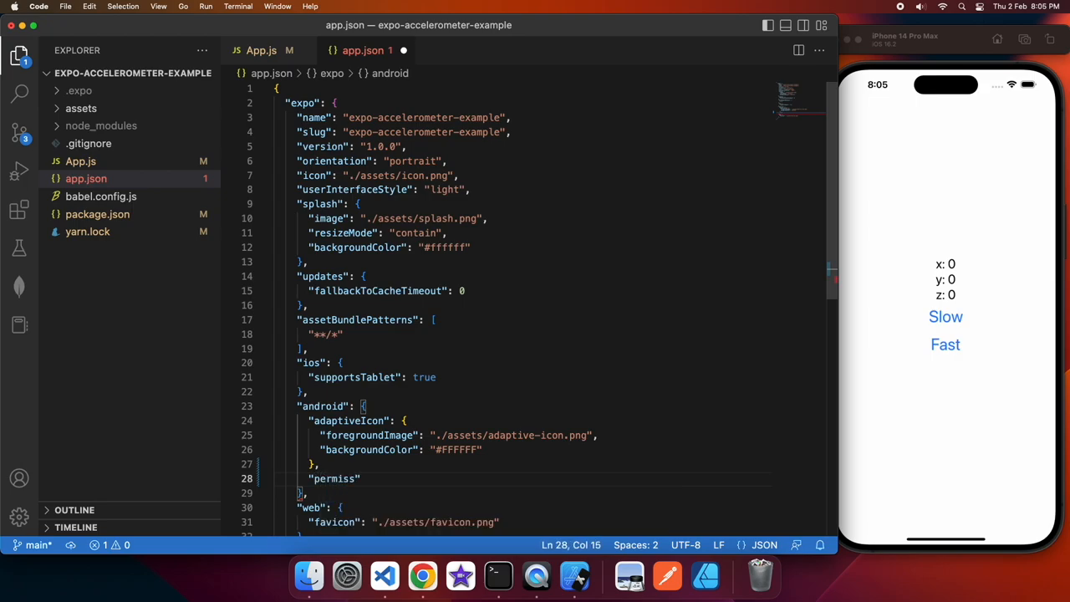
text(ions")
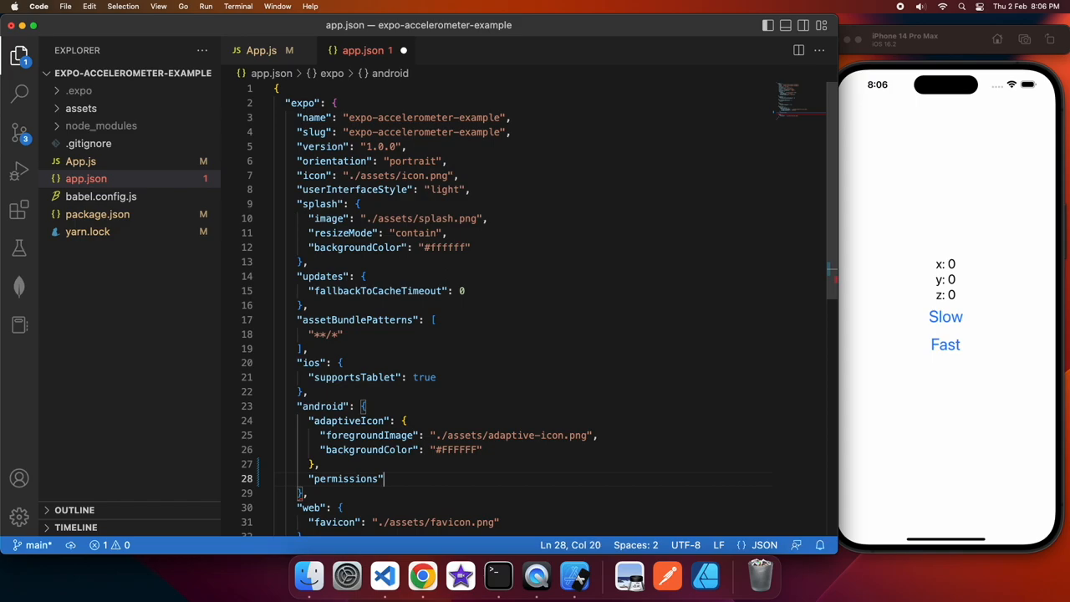
text(: [)
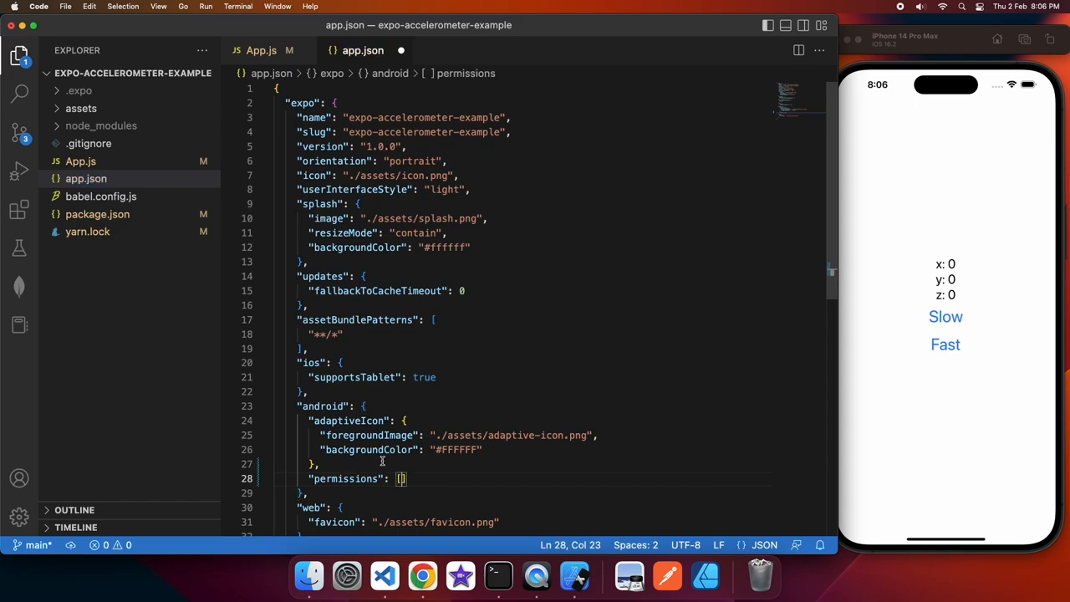
mouse_move(509, 487)
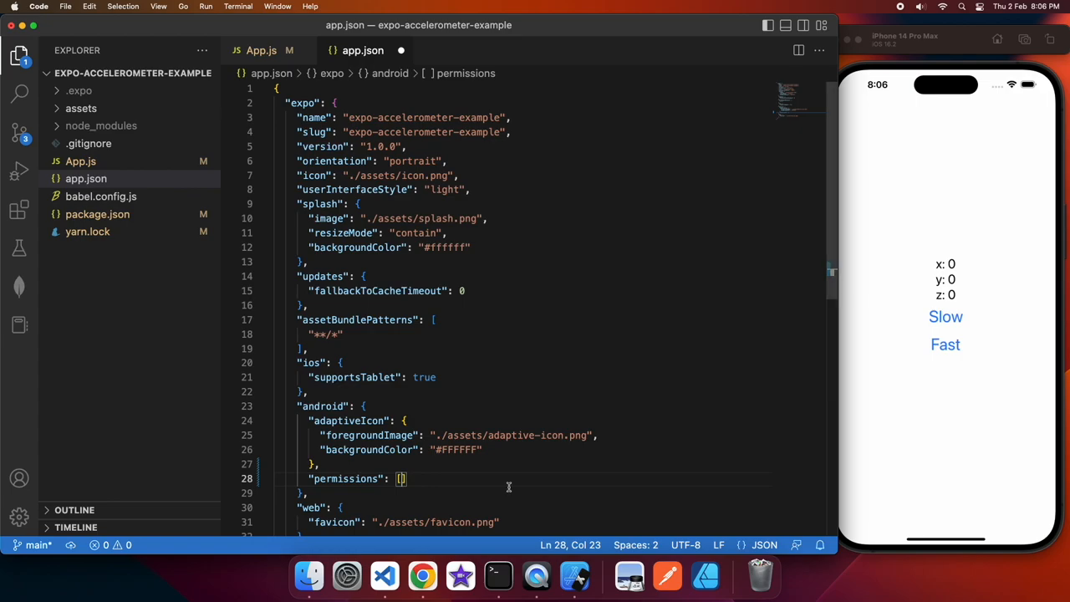
text("")
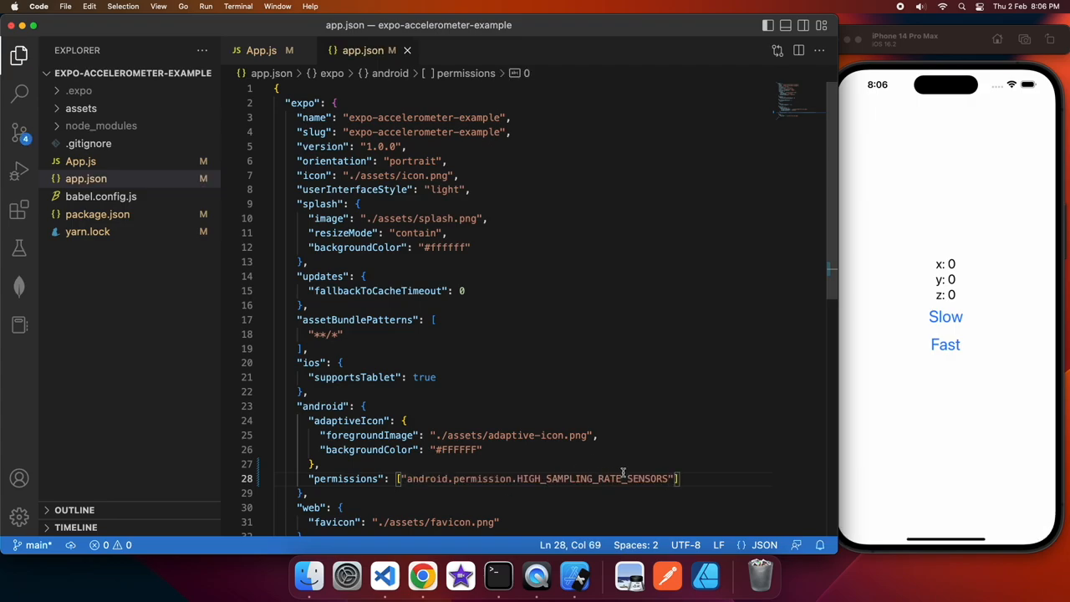
mouse_move(891, 12)
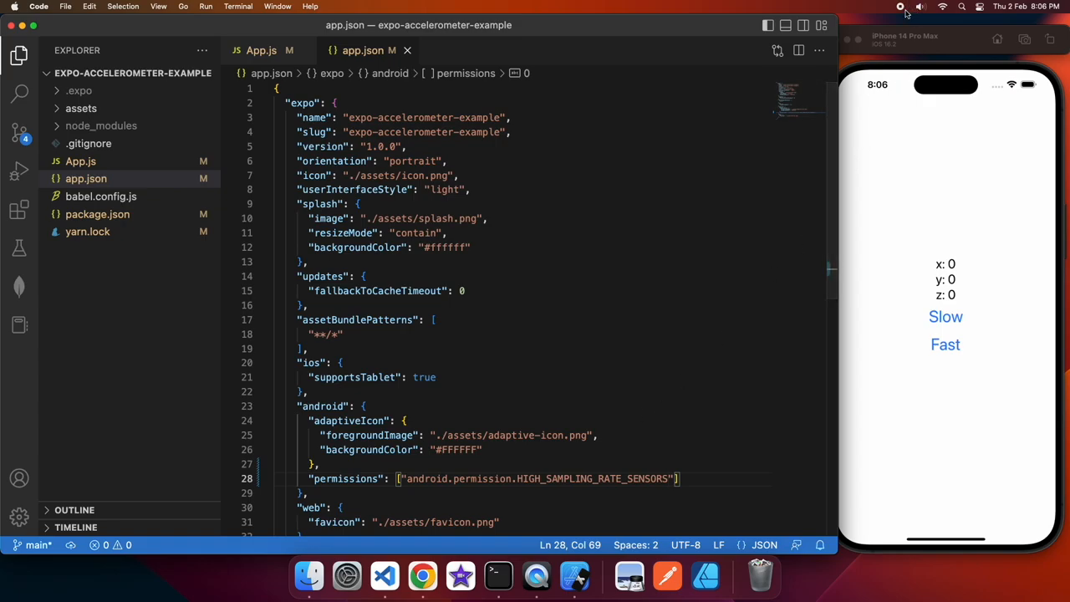